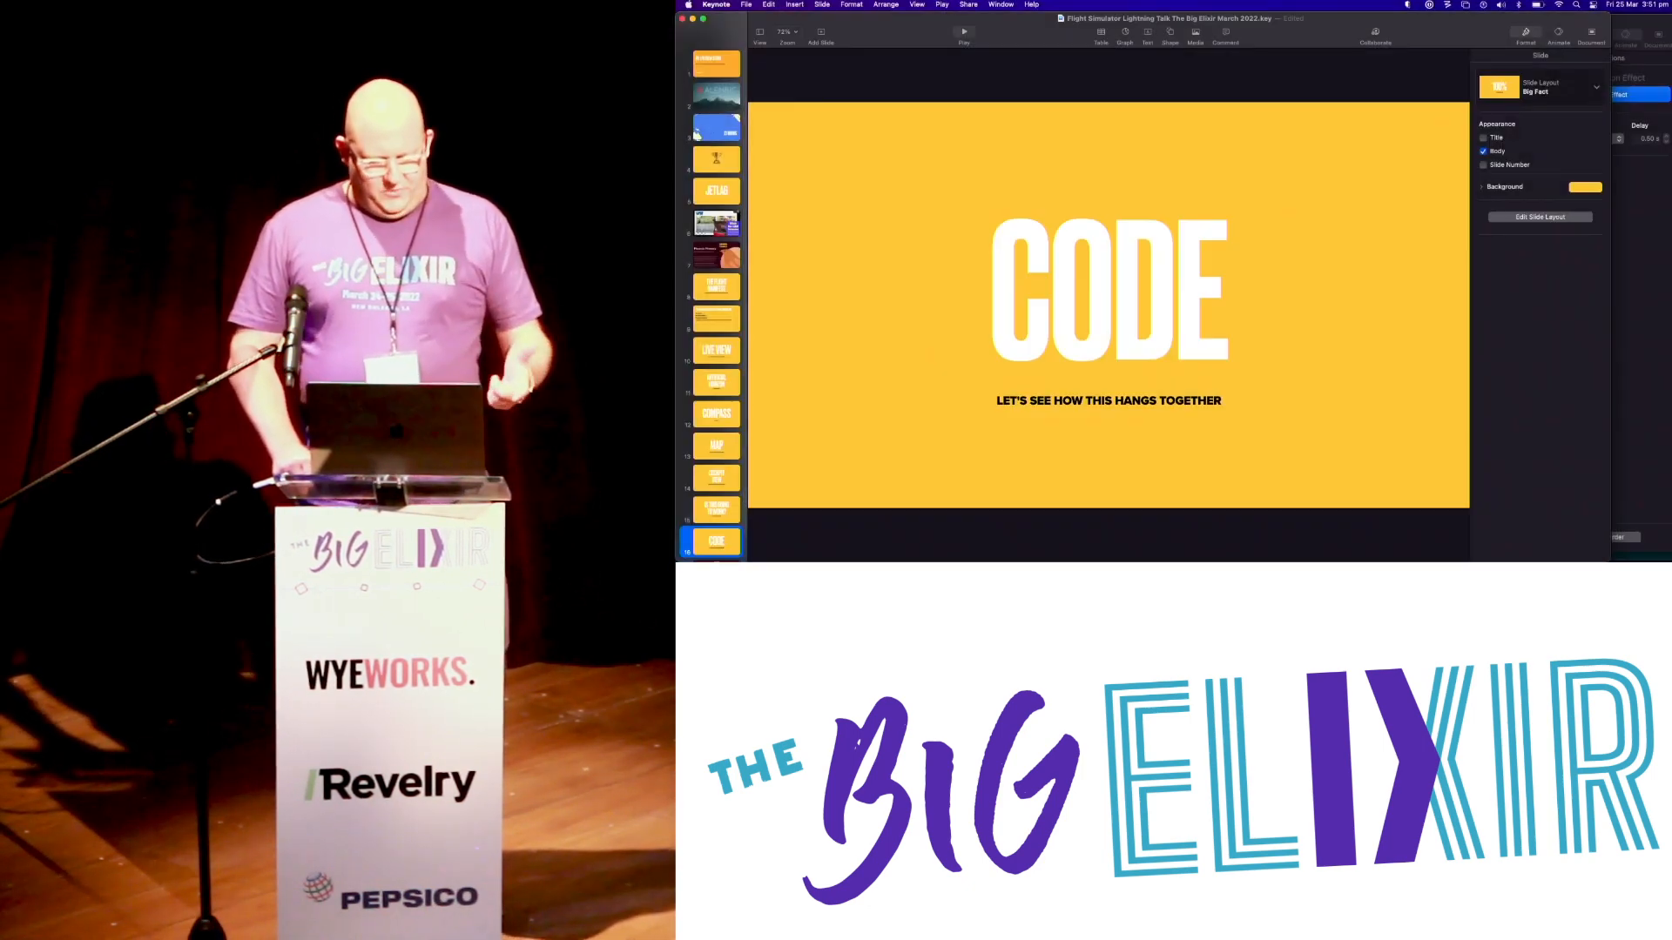
# - Switch from Keynote to Visual Studio Code showing flight_simulator_live.ex
pyautogui.press('cmd+tab')
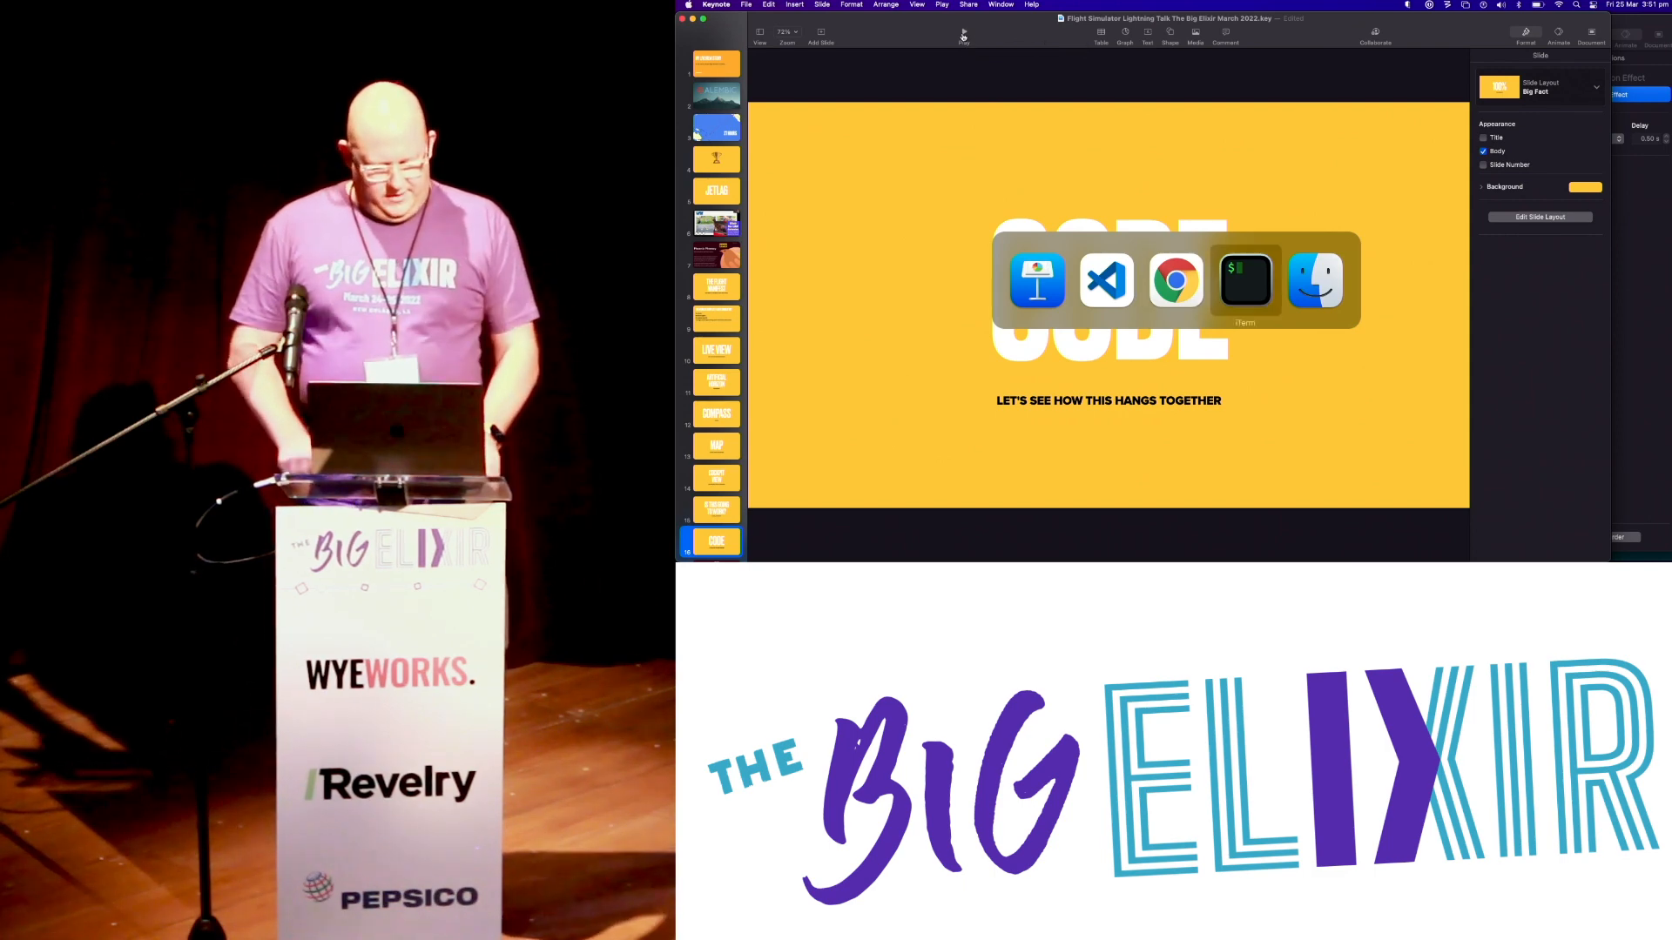
pyautogui.click(1105, 280)
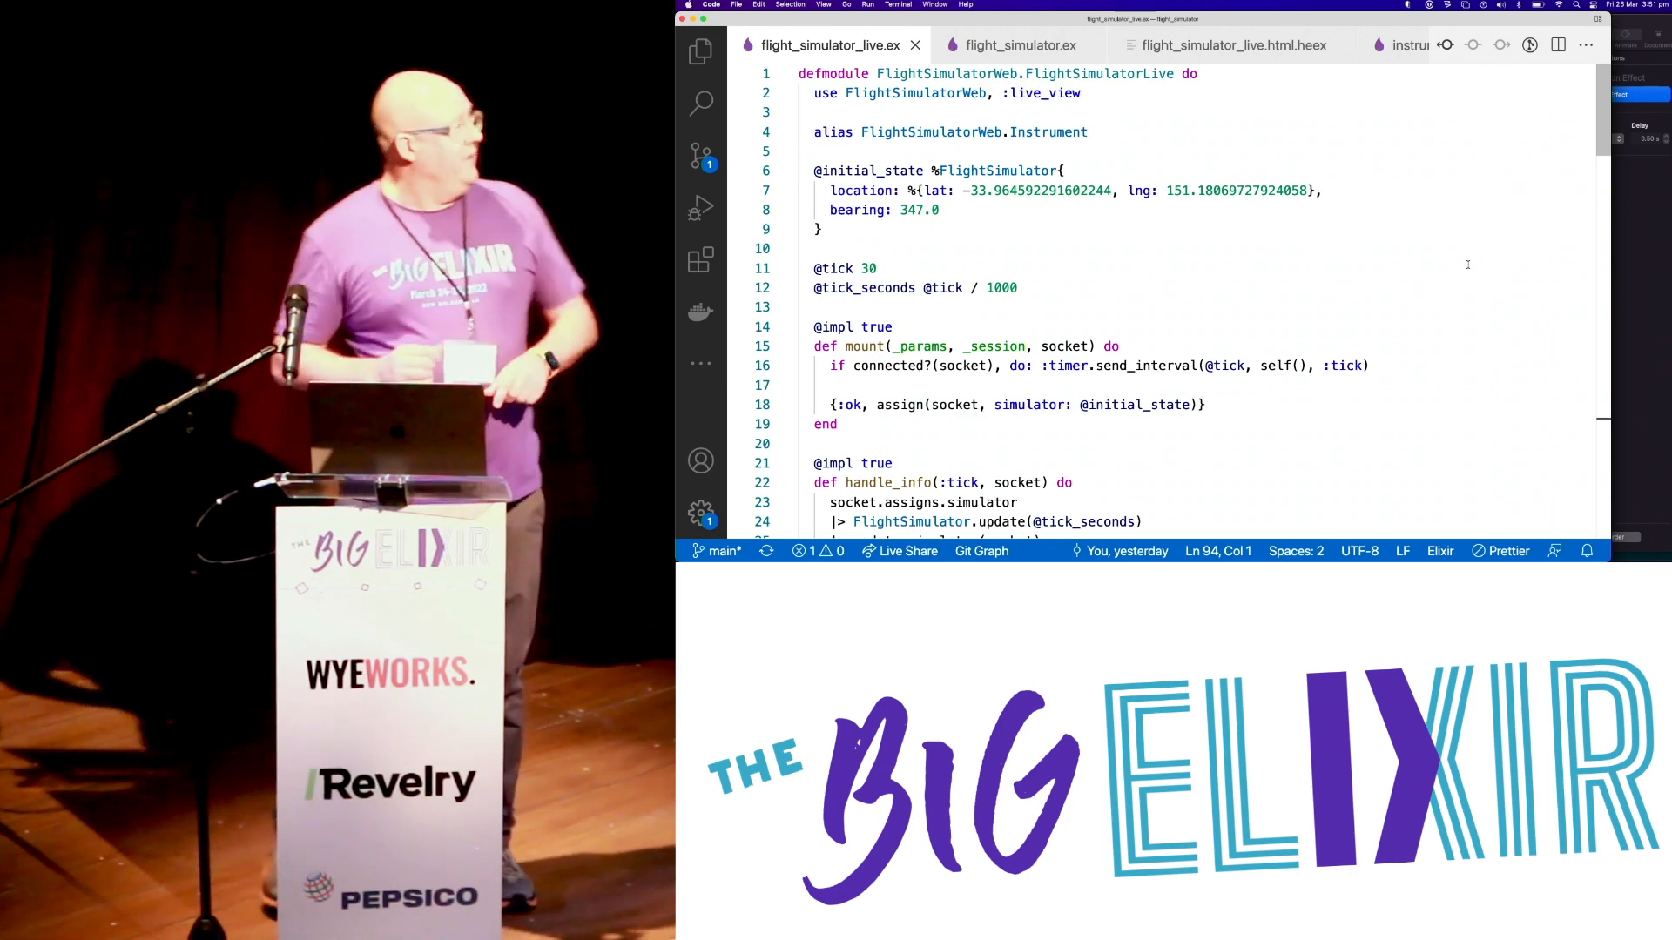
pyautogui.click(853, 269)
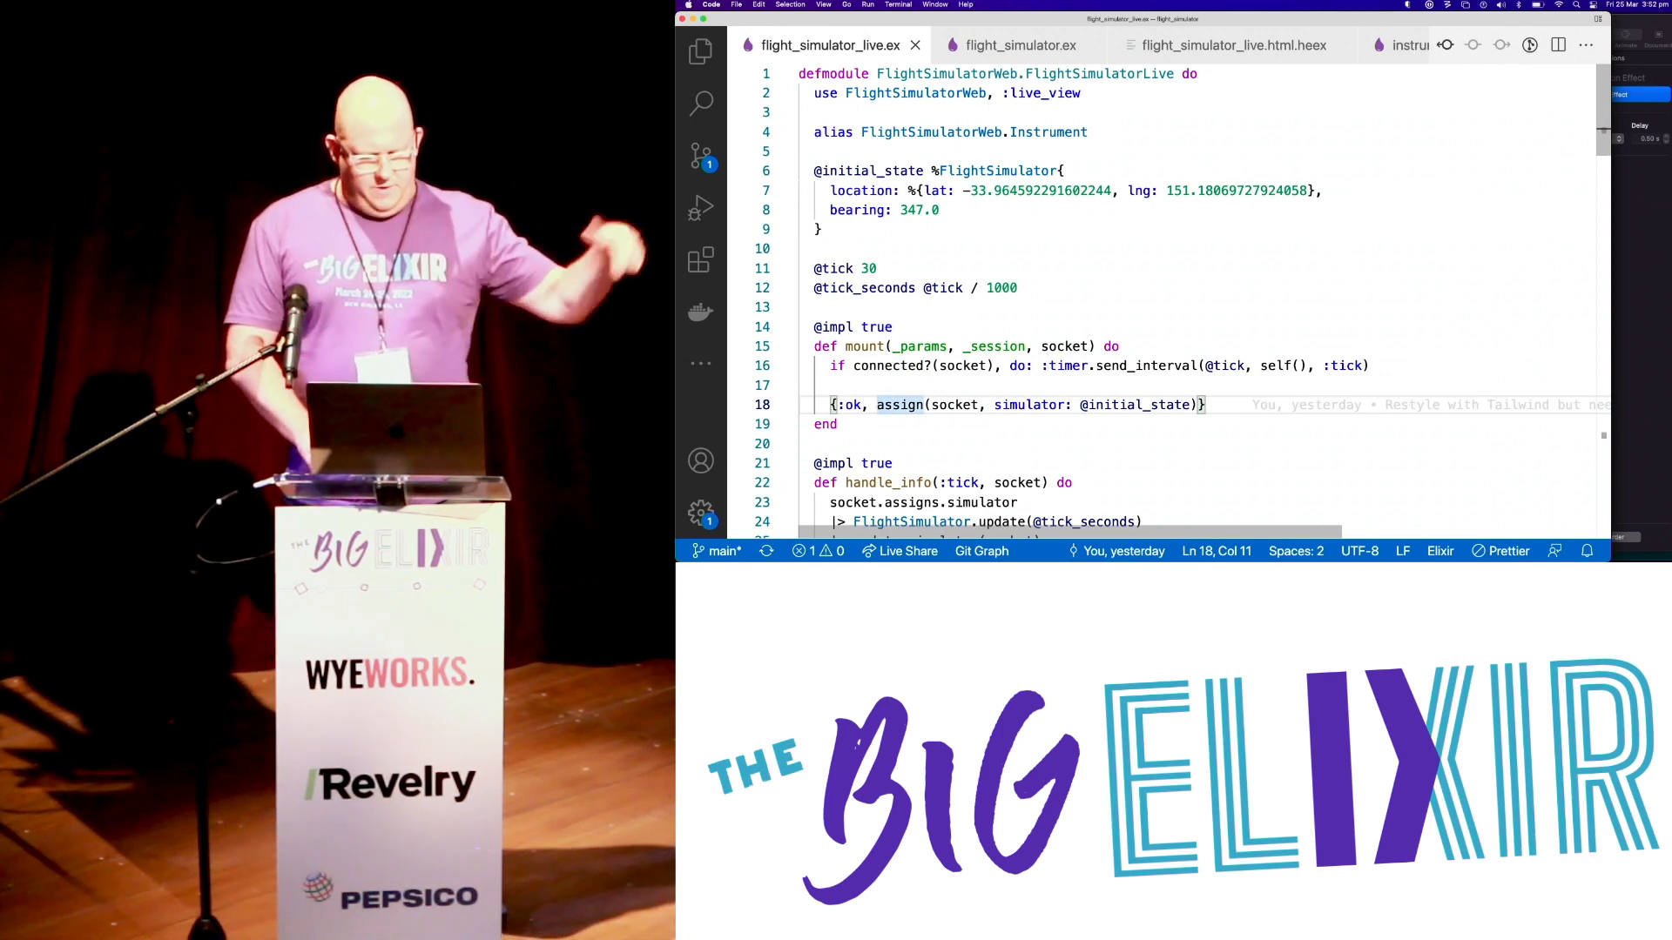
pyautogui.scroll(-3)
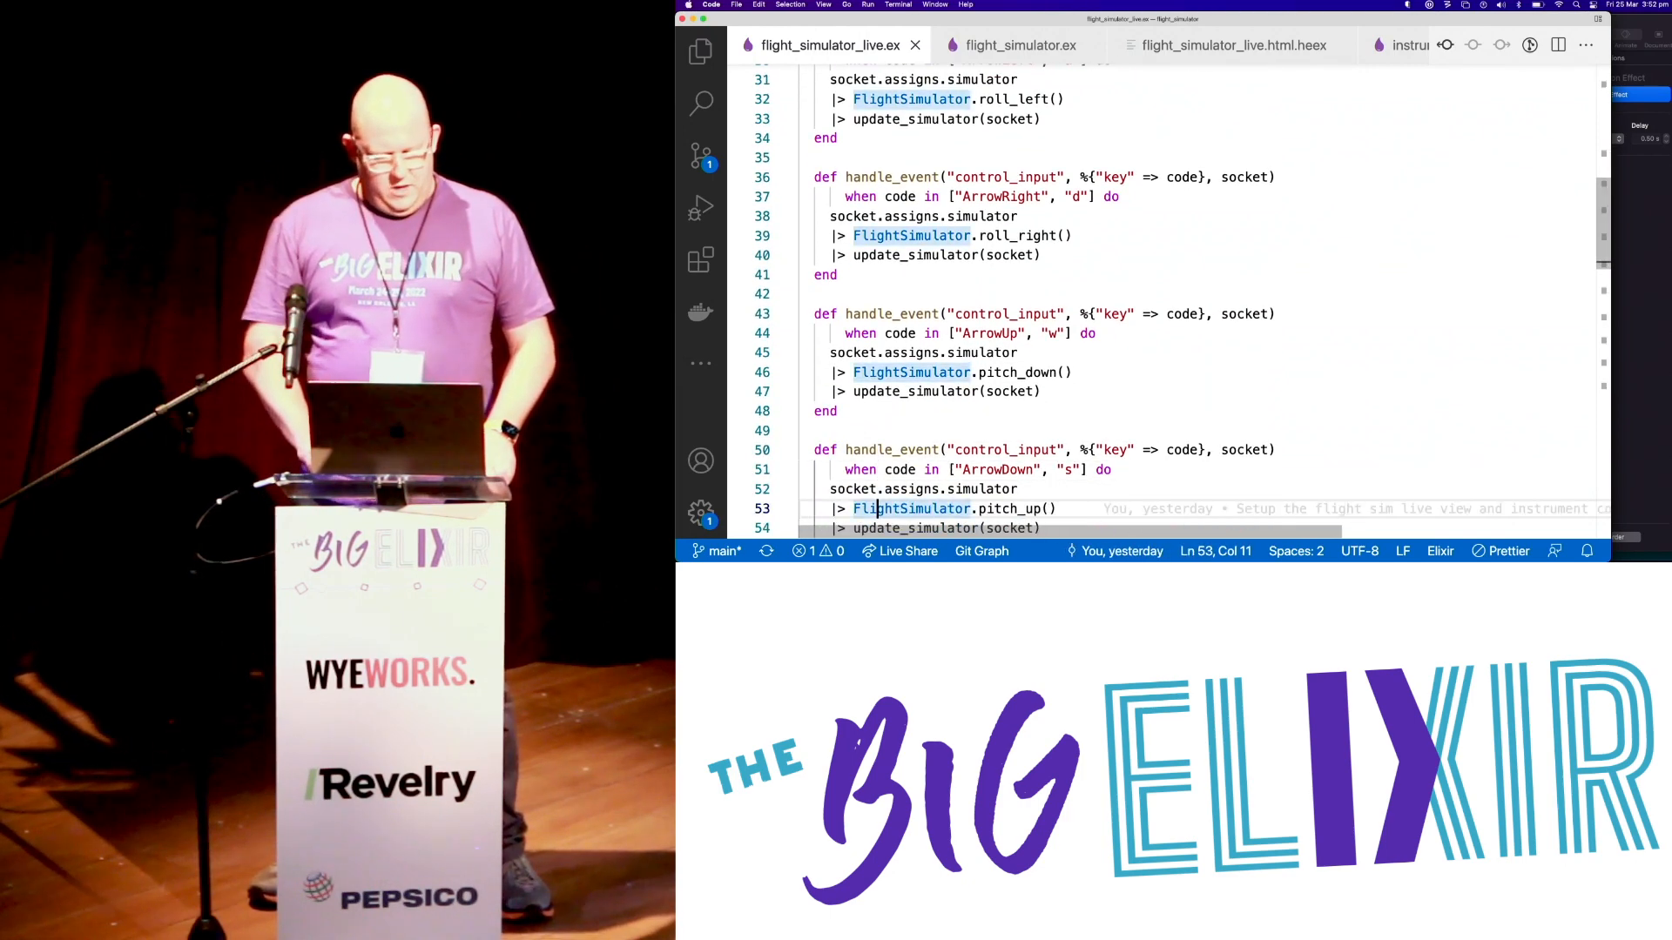
pyautogui.scroll(-3)
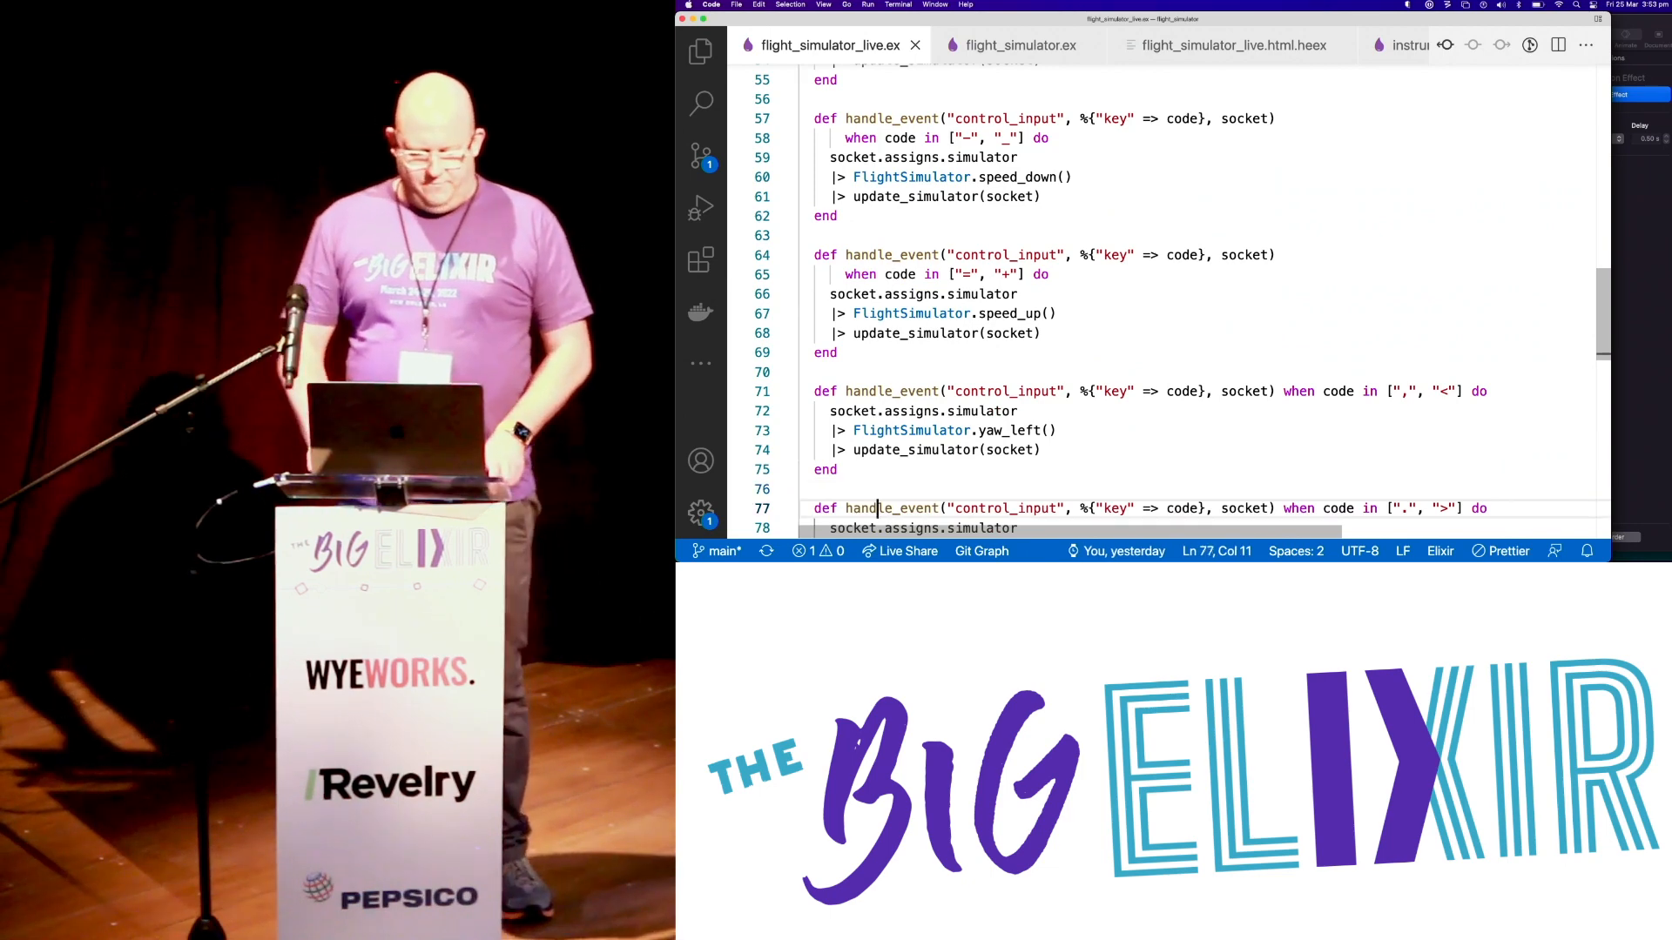
pyautogui.scroll(-3)
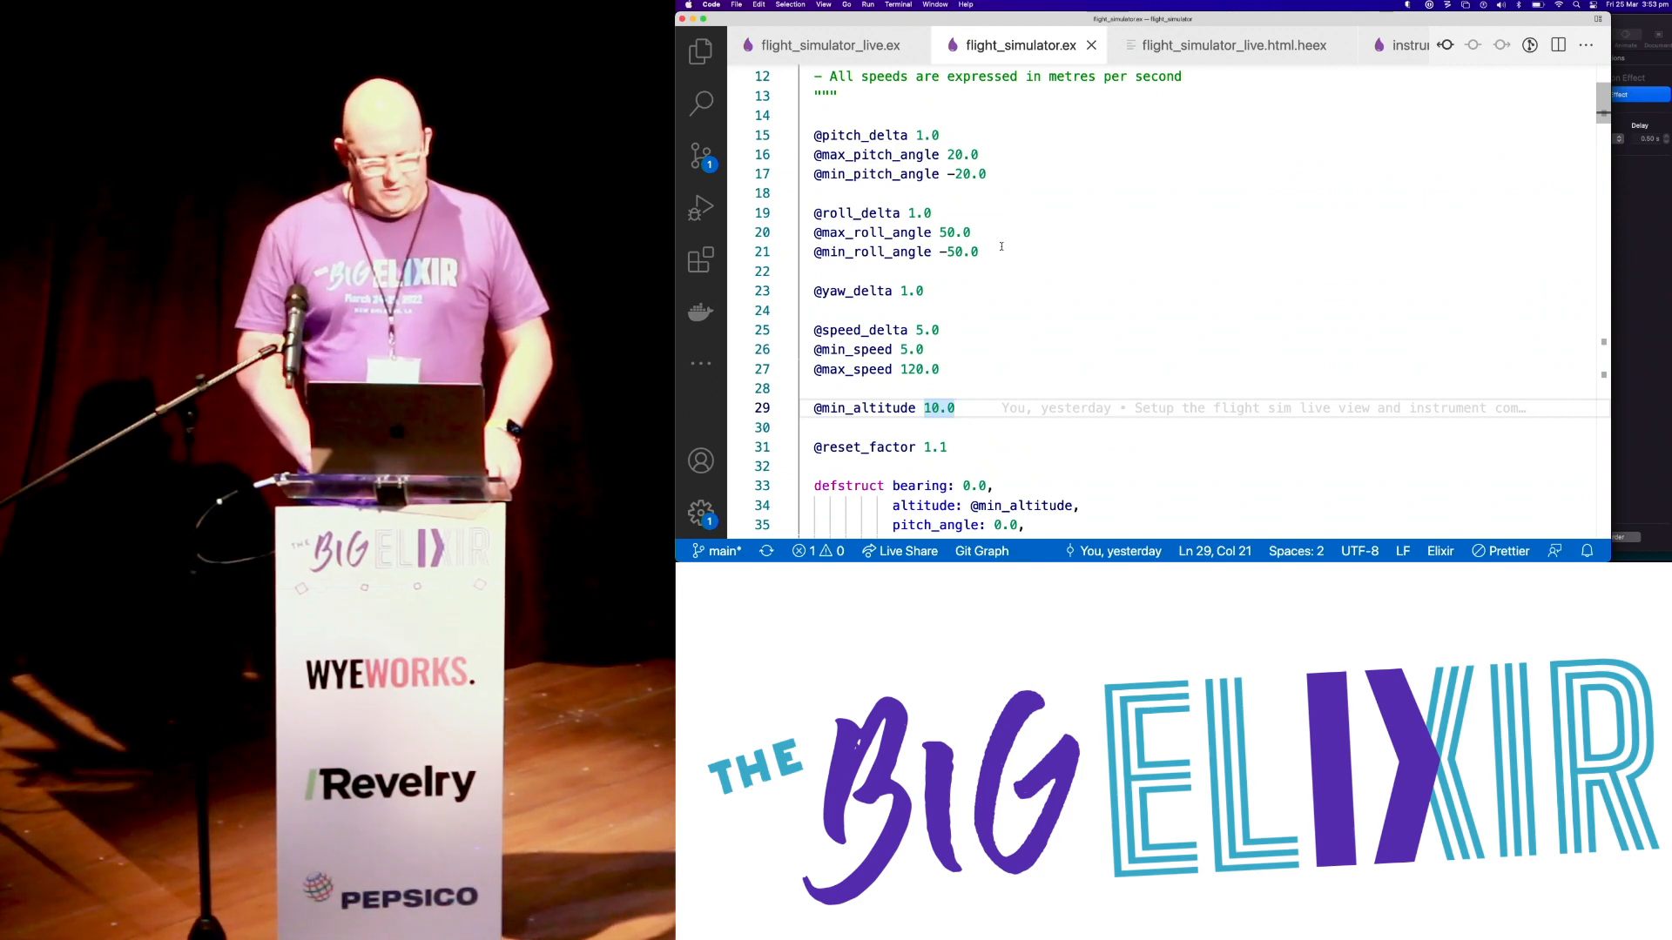
# - Scroll flight_simulator.ex from the tuning constants down through speed, pitch, roll, yaw to update
pyautogui.scroll(-3)
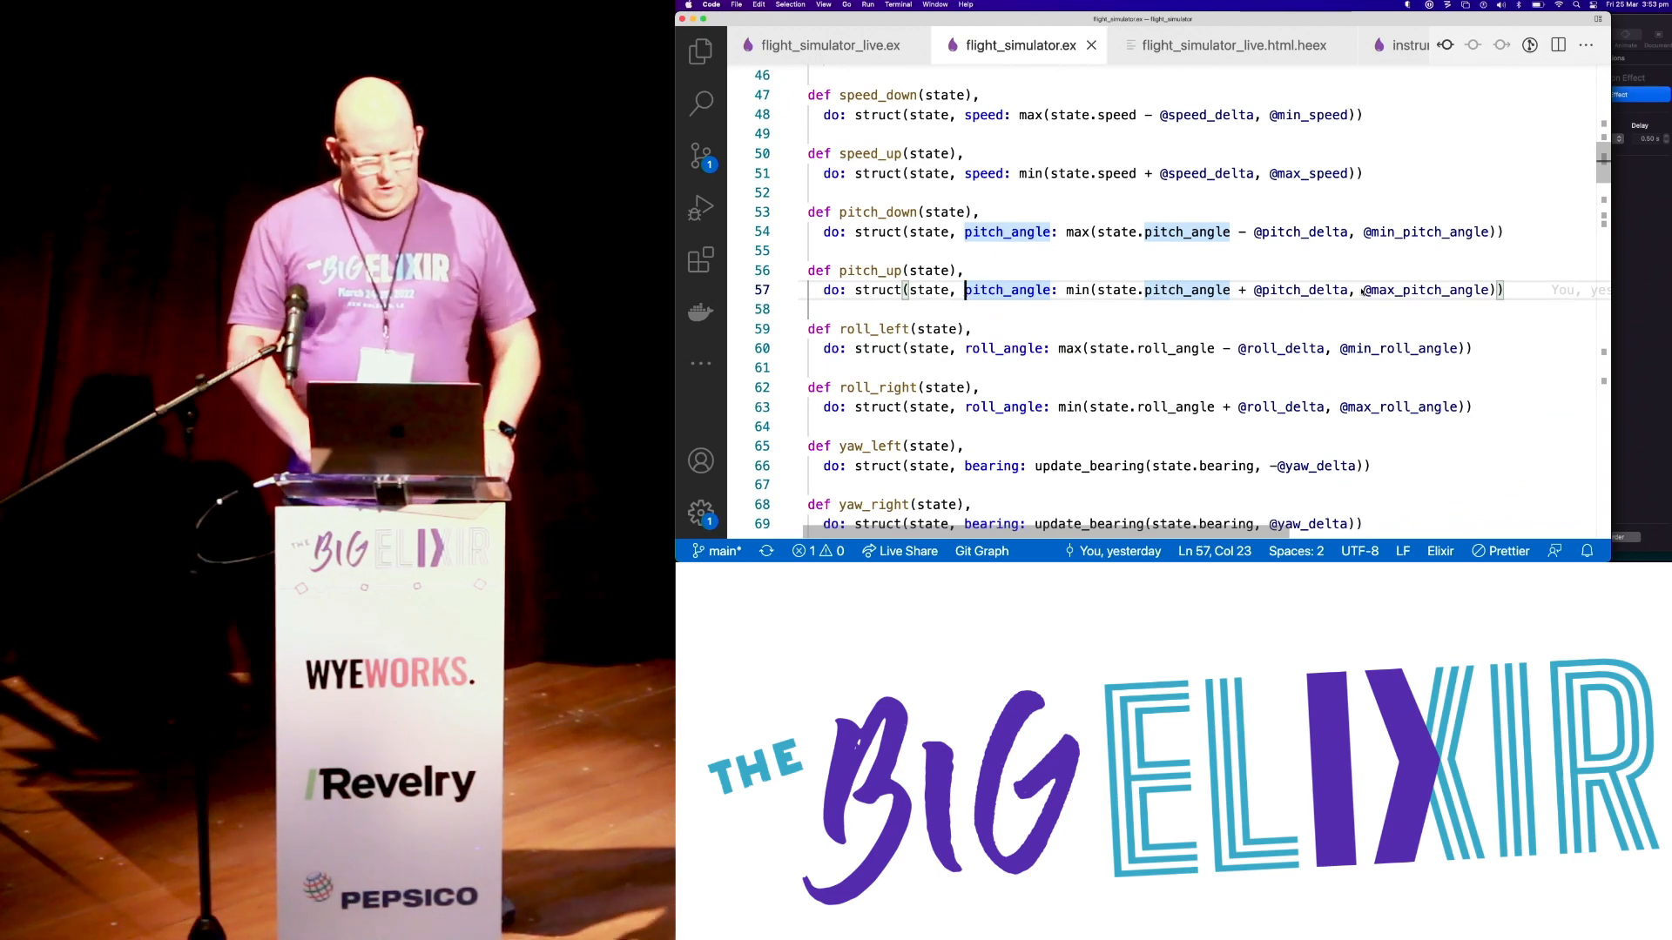
pyautogui.scroll(-3)
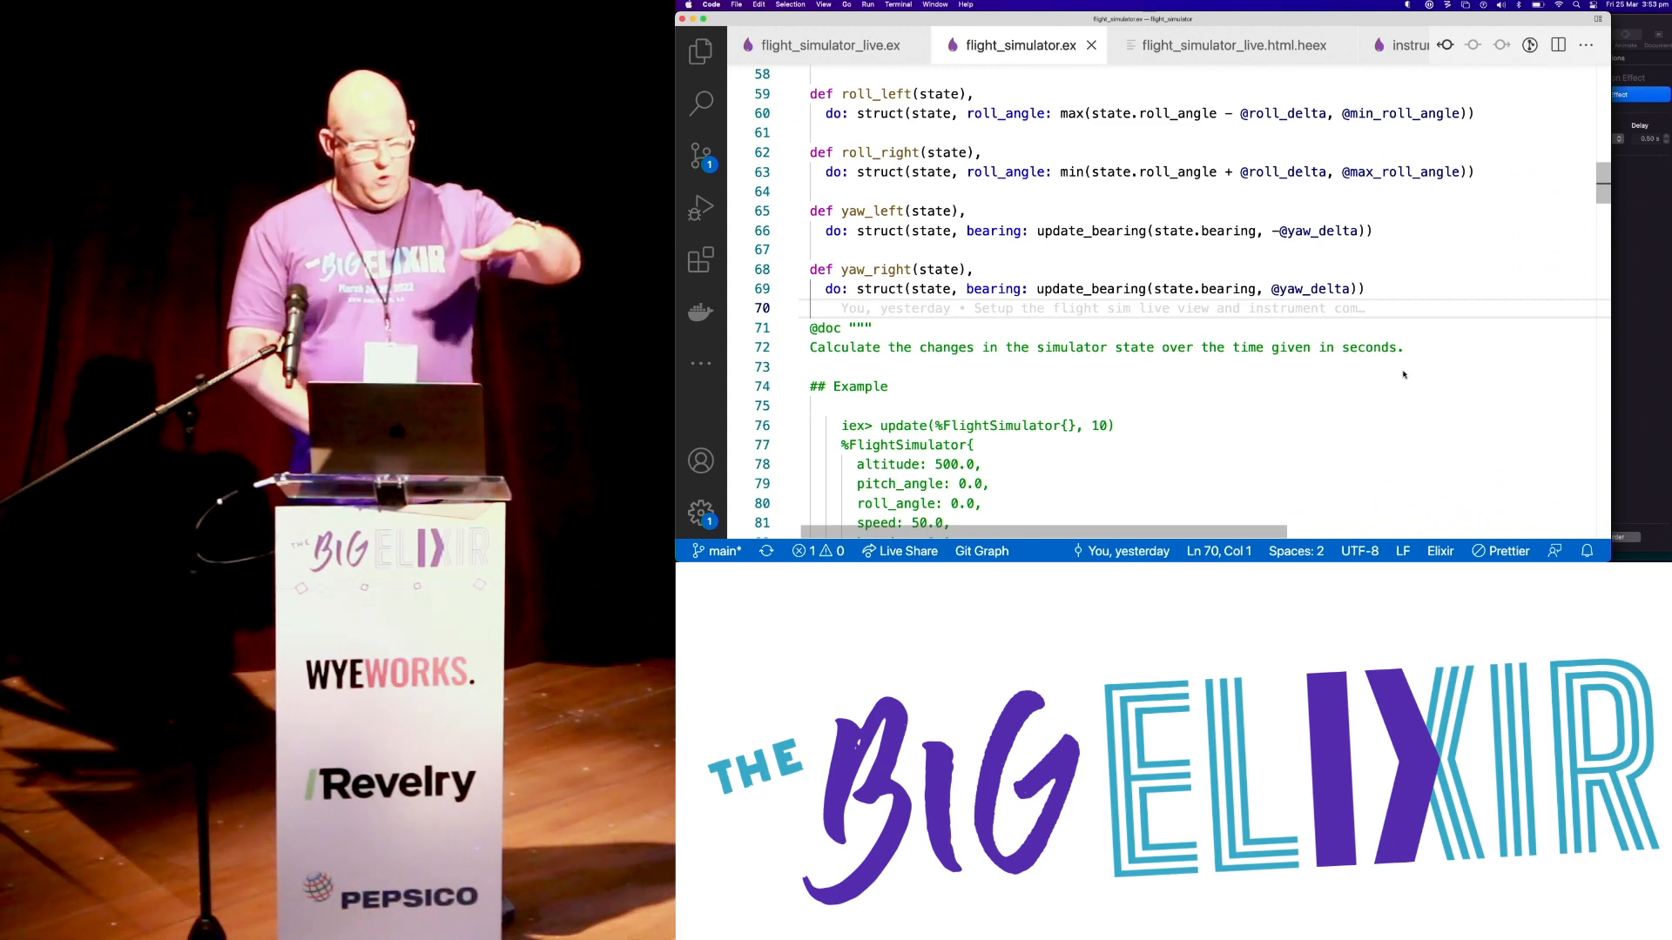
pyautogui.scroll(-3)
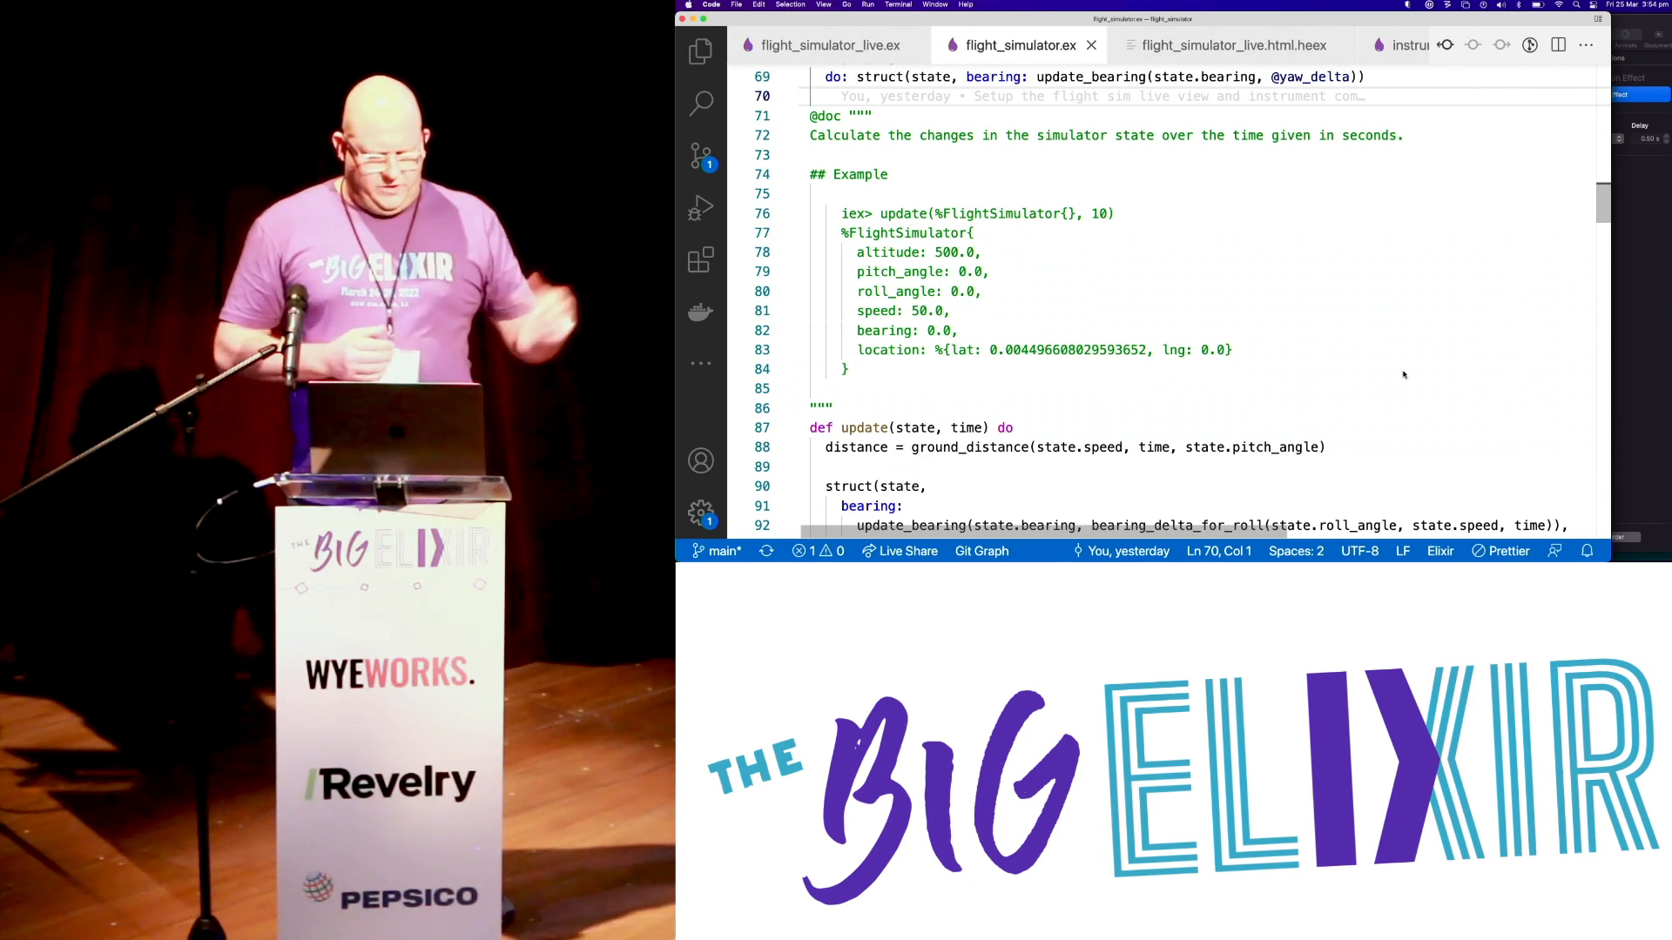
pyautogui.scroll(-3)
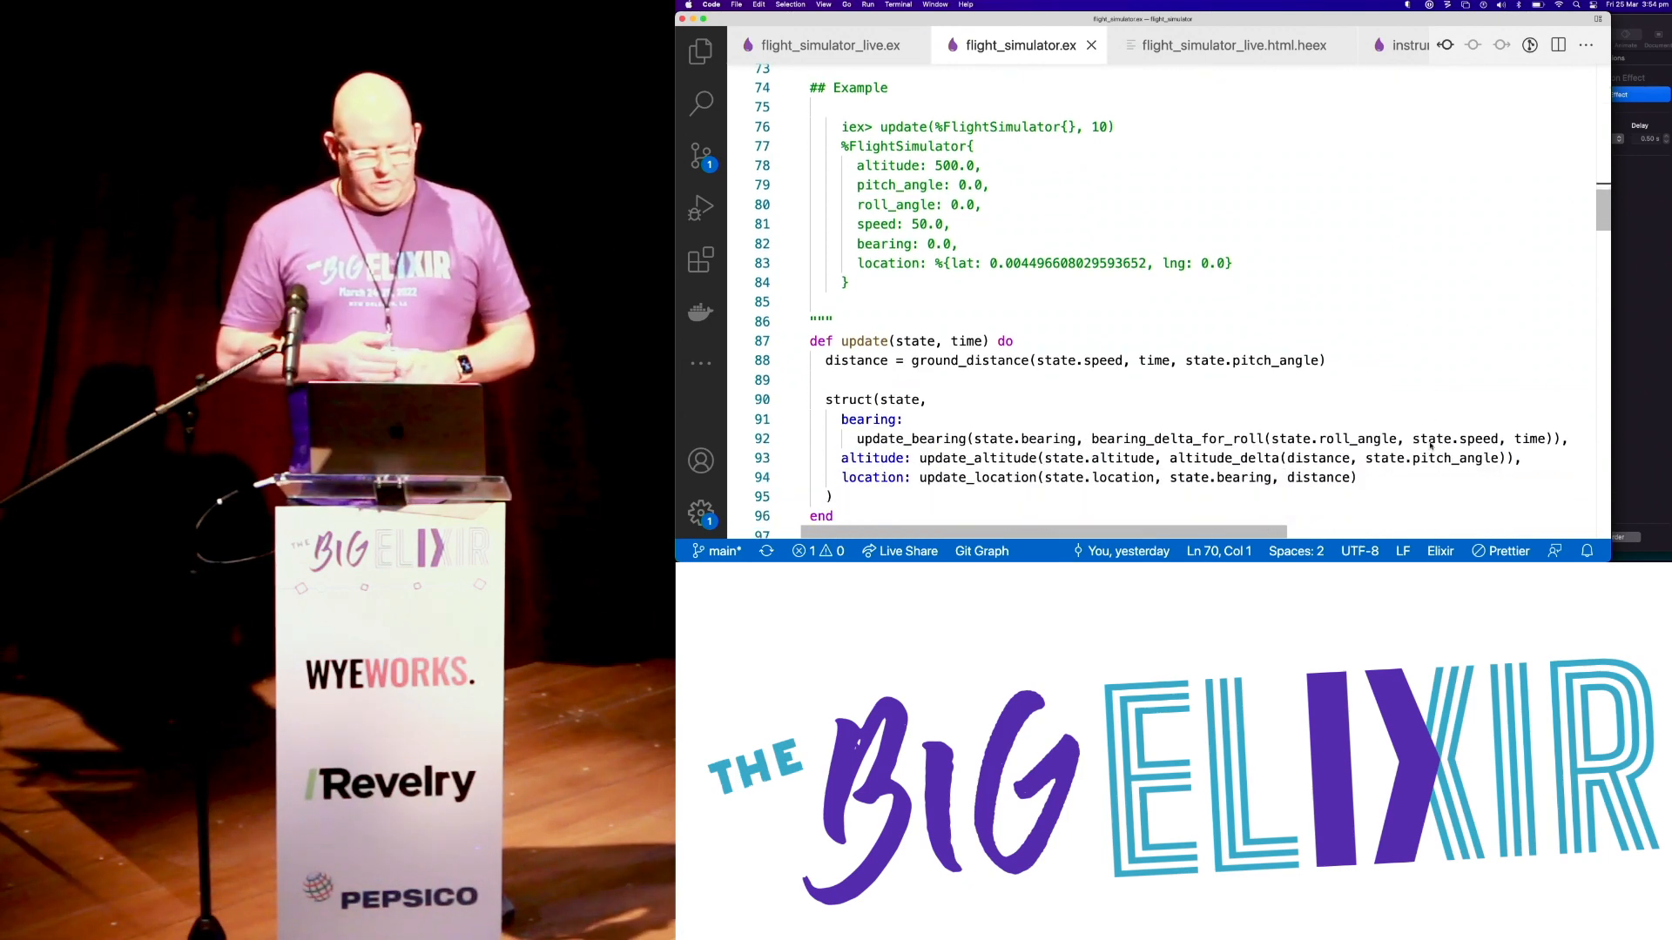
pyautogui.scroll(-3)
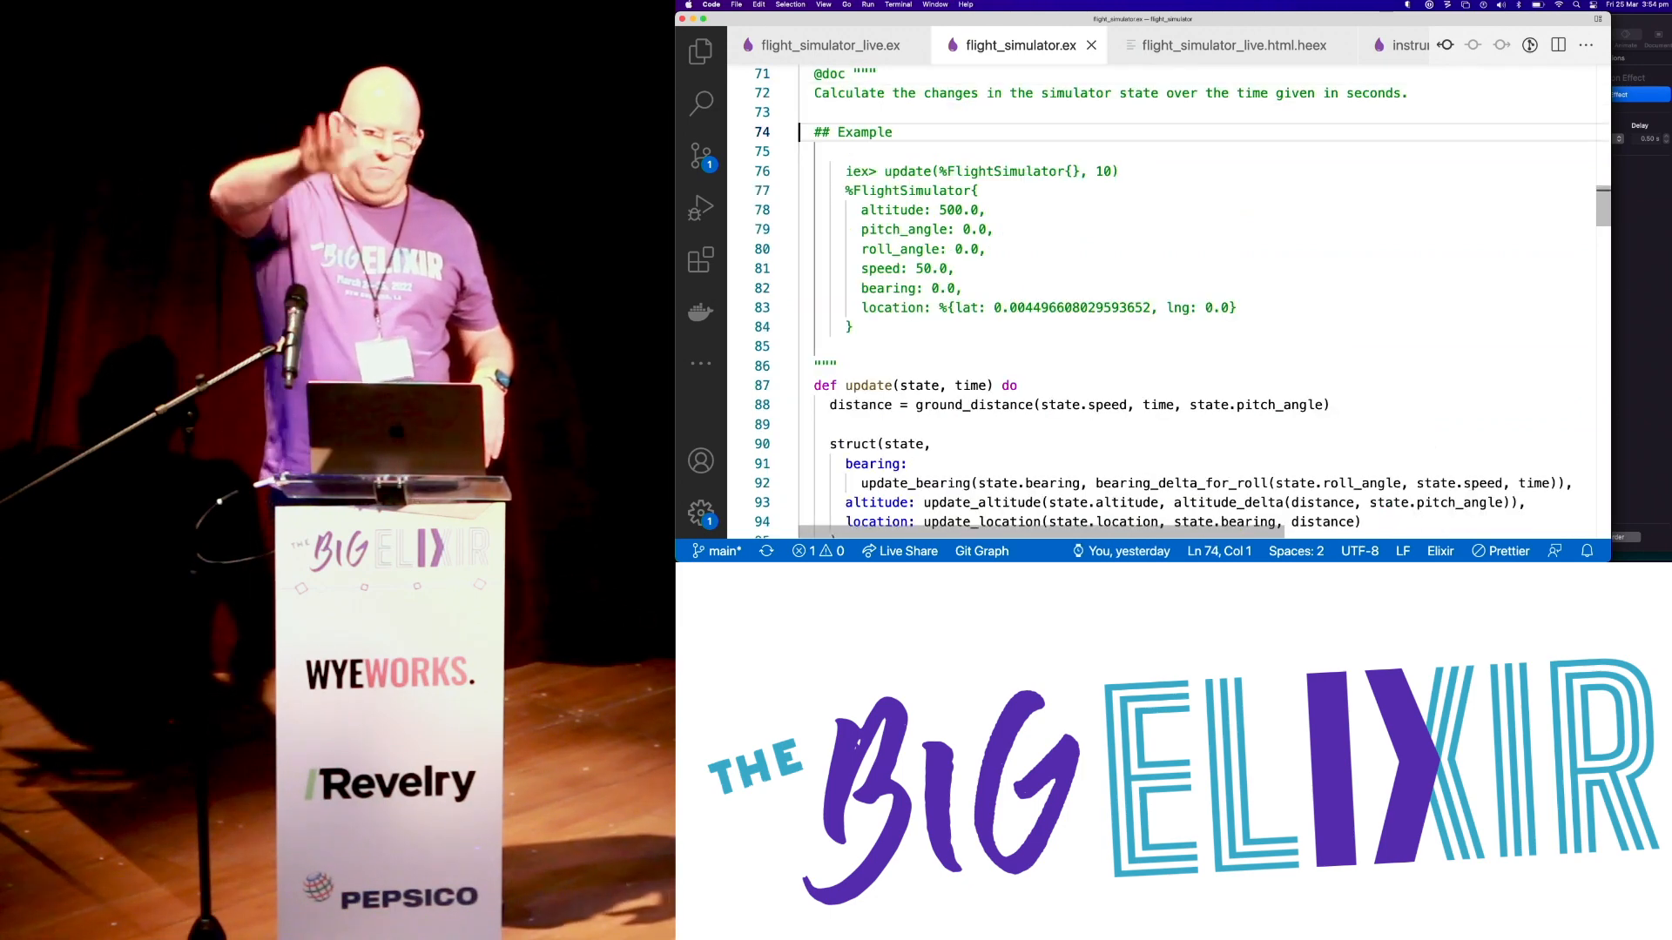
pyautogui.scroll(-3)
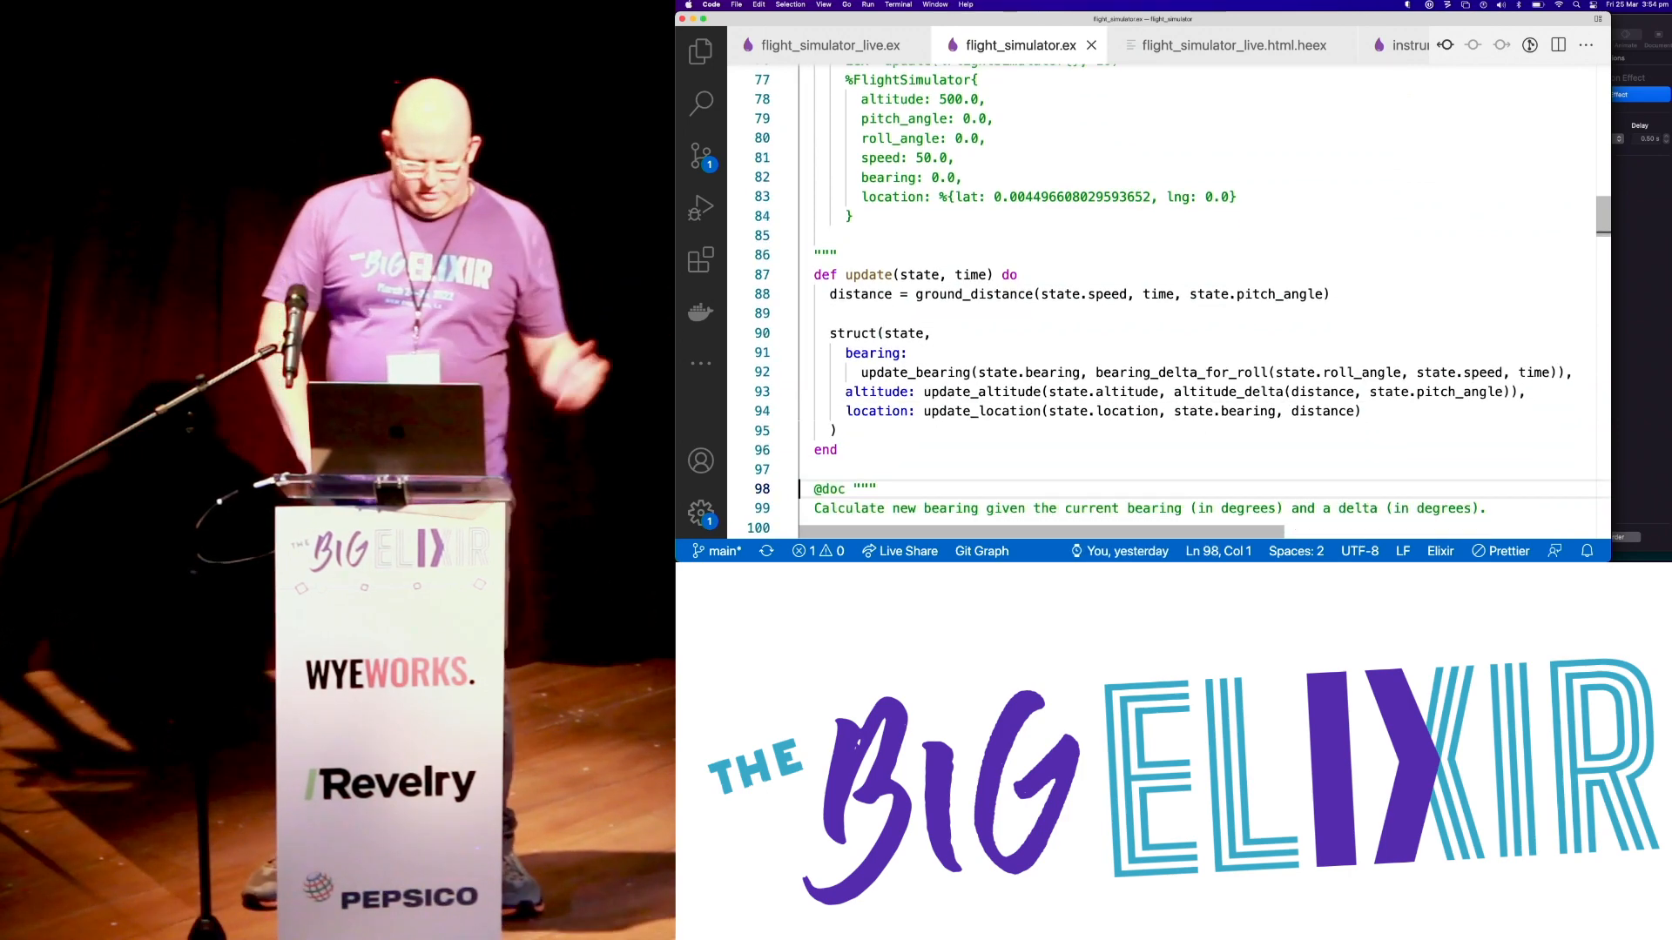
pyautogui.scroll(-3)
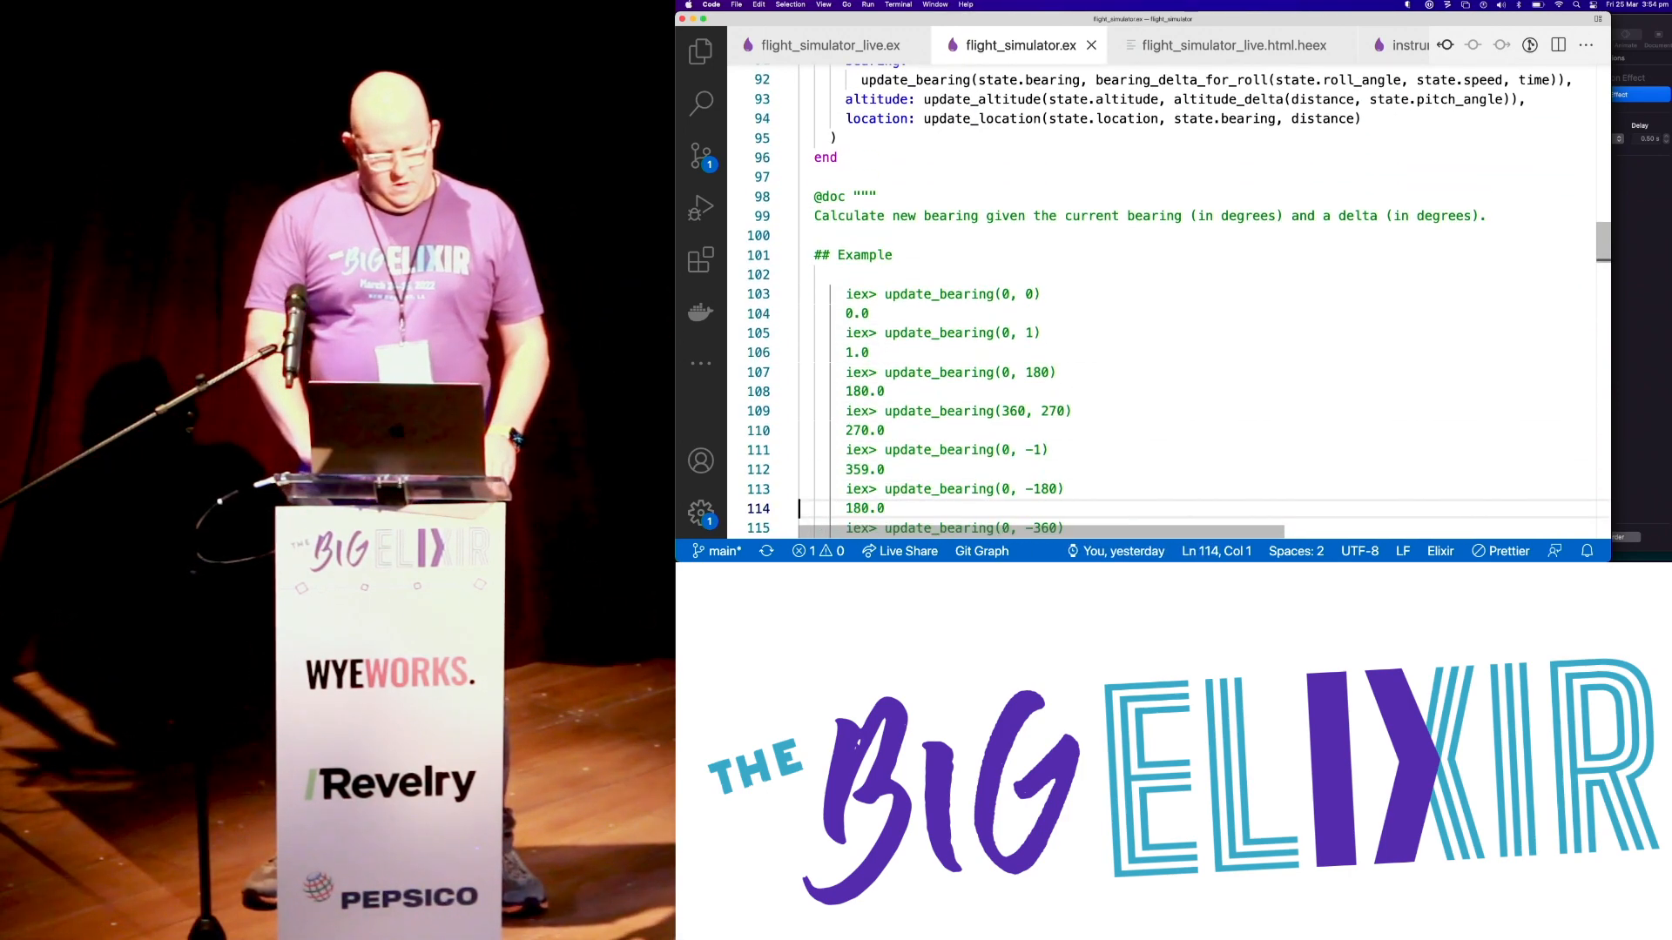
pyautogui.scroll(-3)
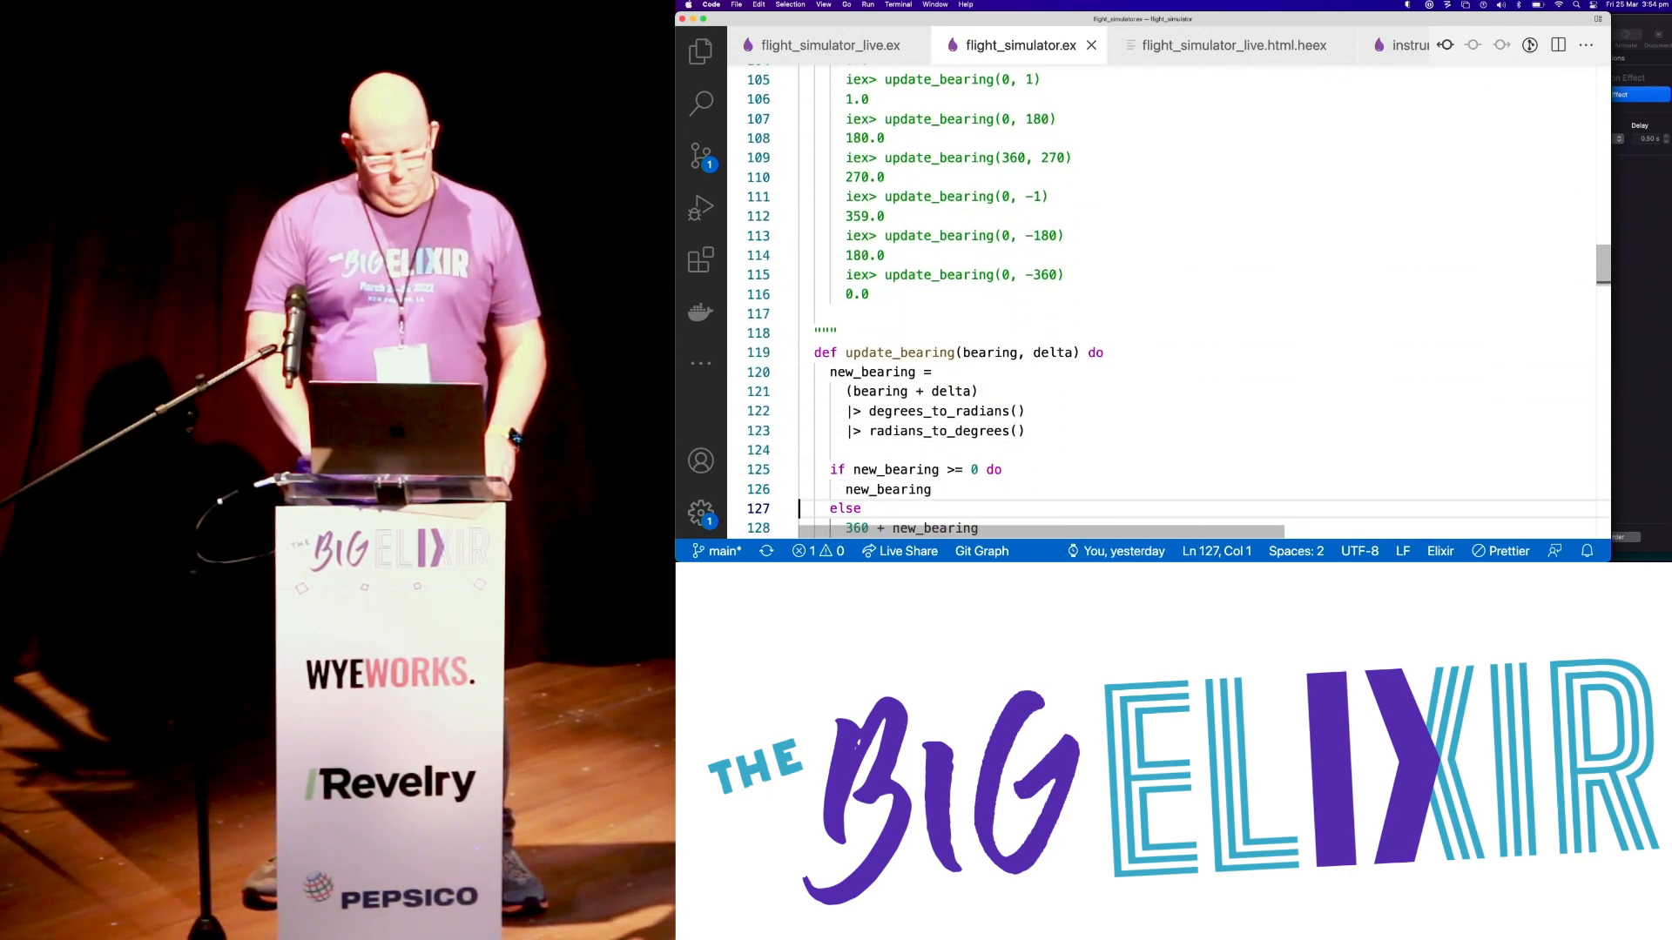
pyautogui.scroll(-3)
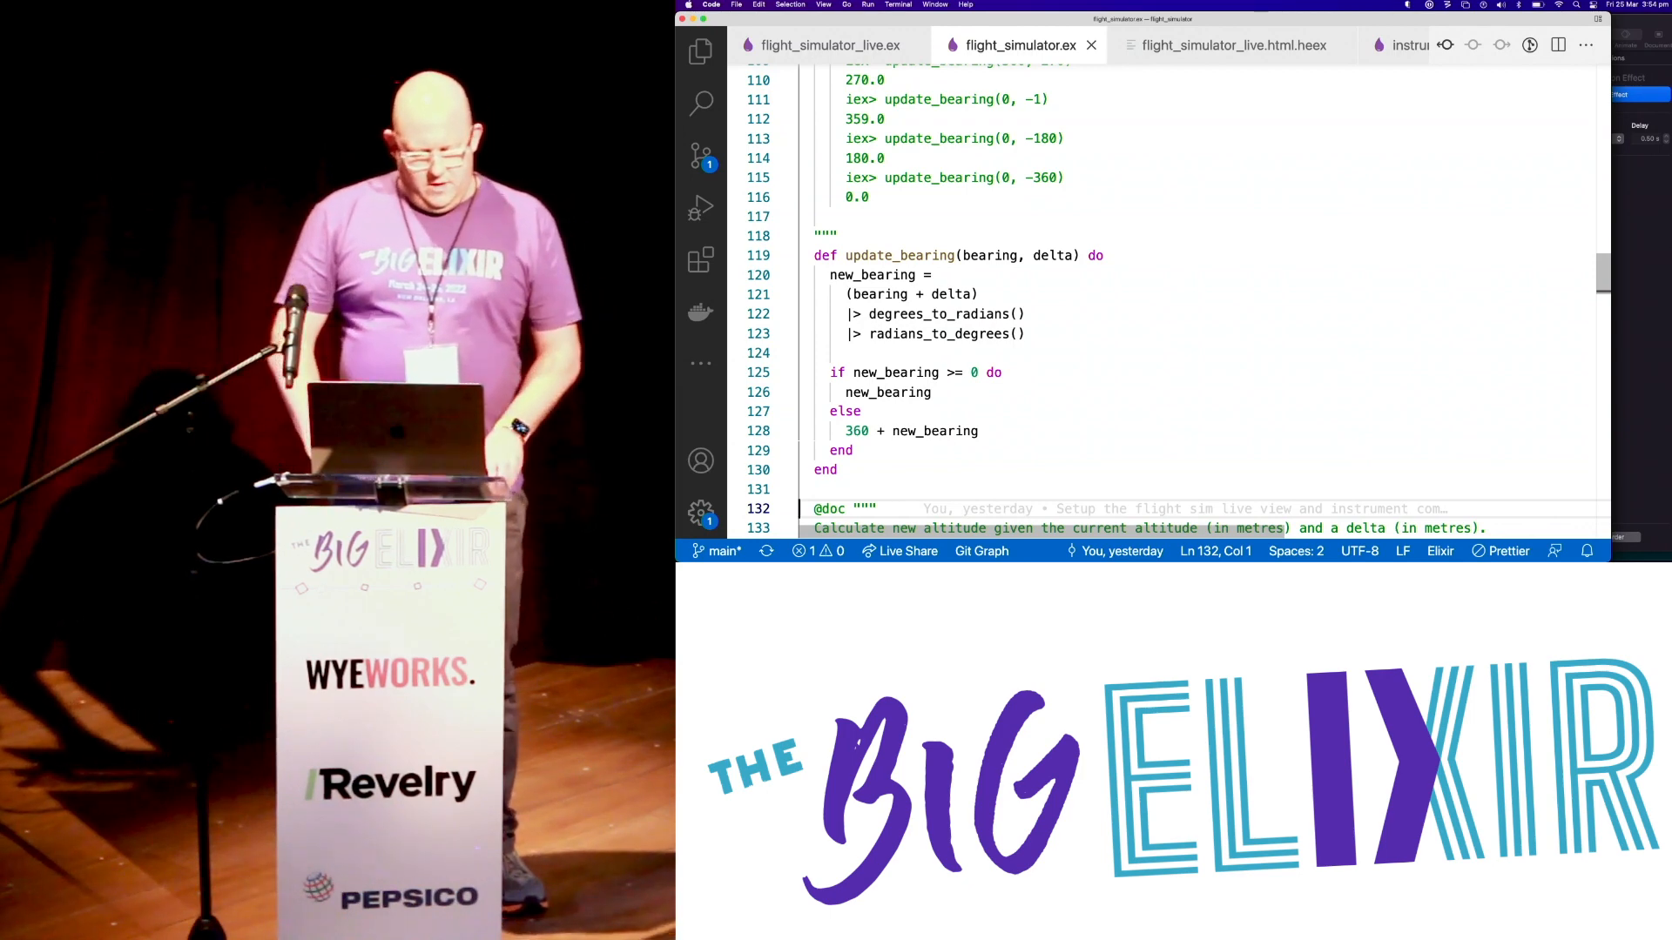
pyautogui.scroll(-3)
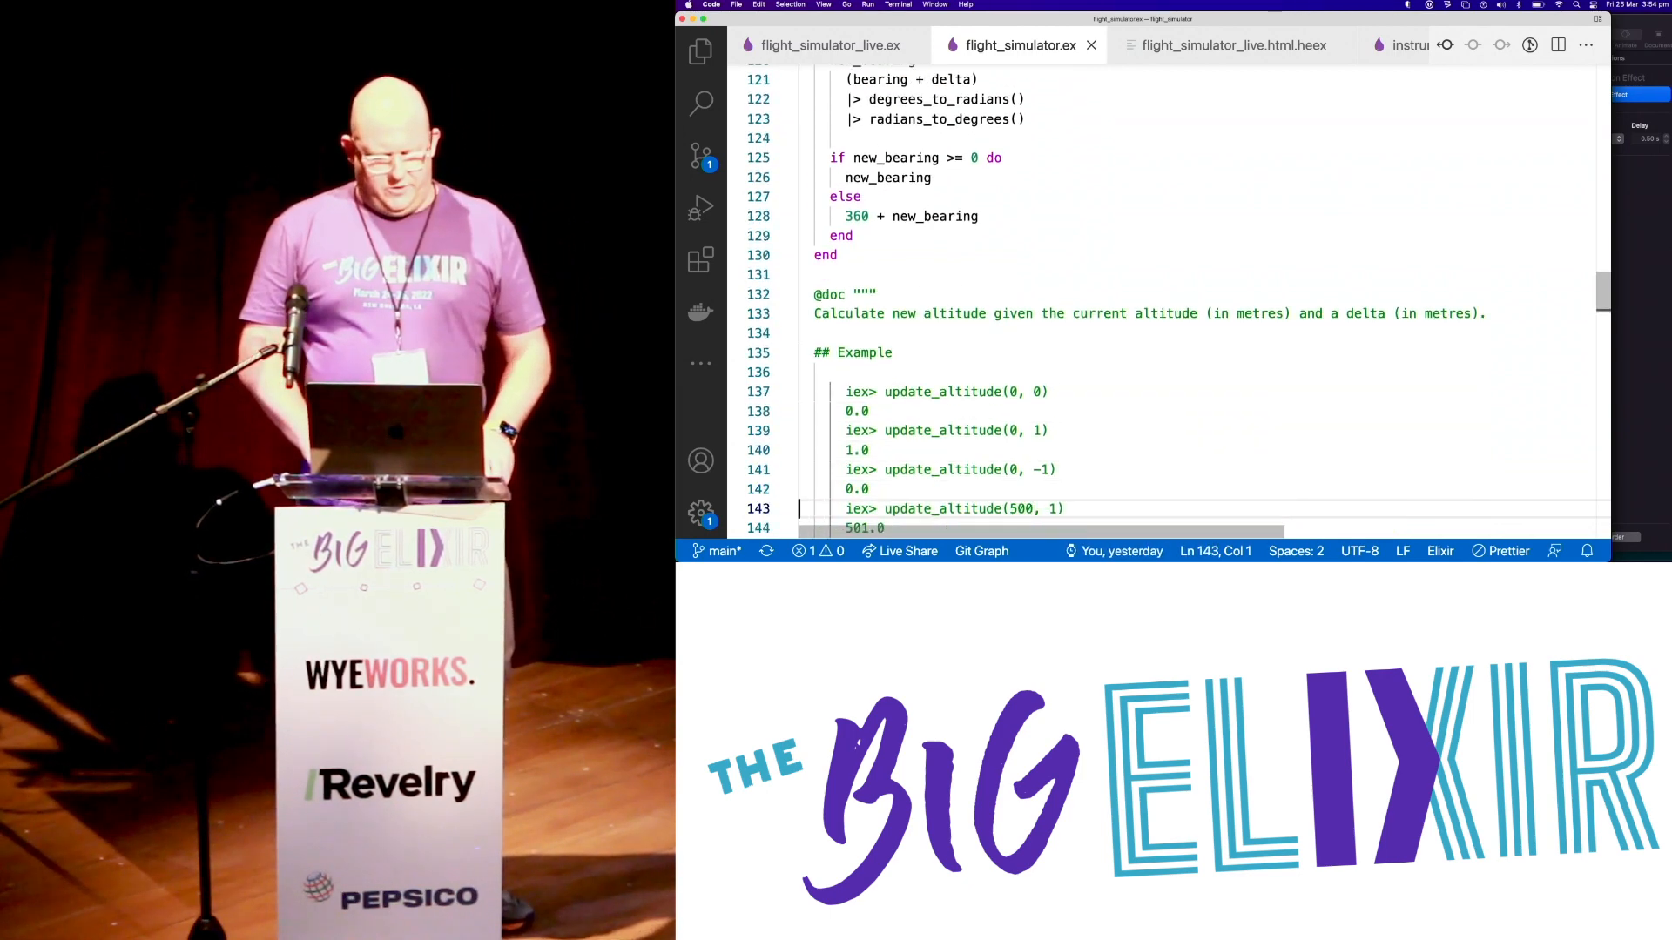
pyautogui.scroll(-3)
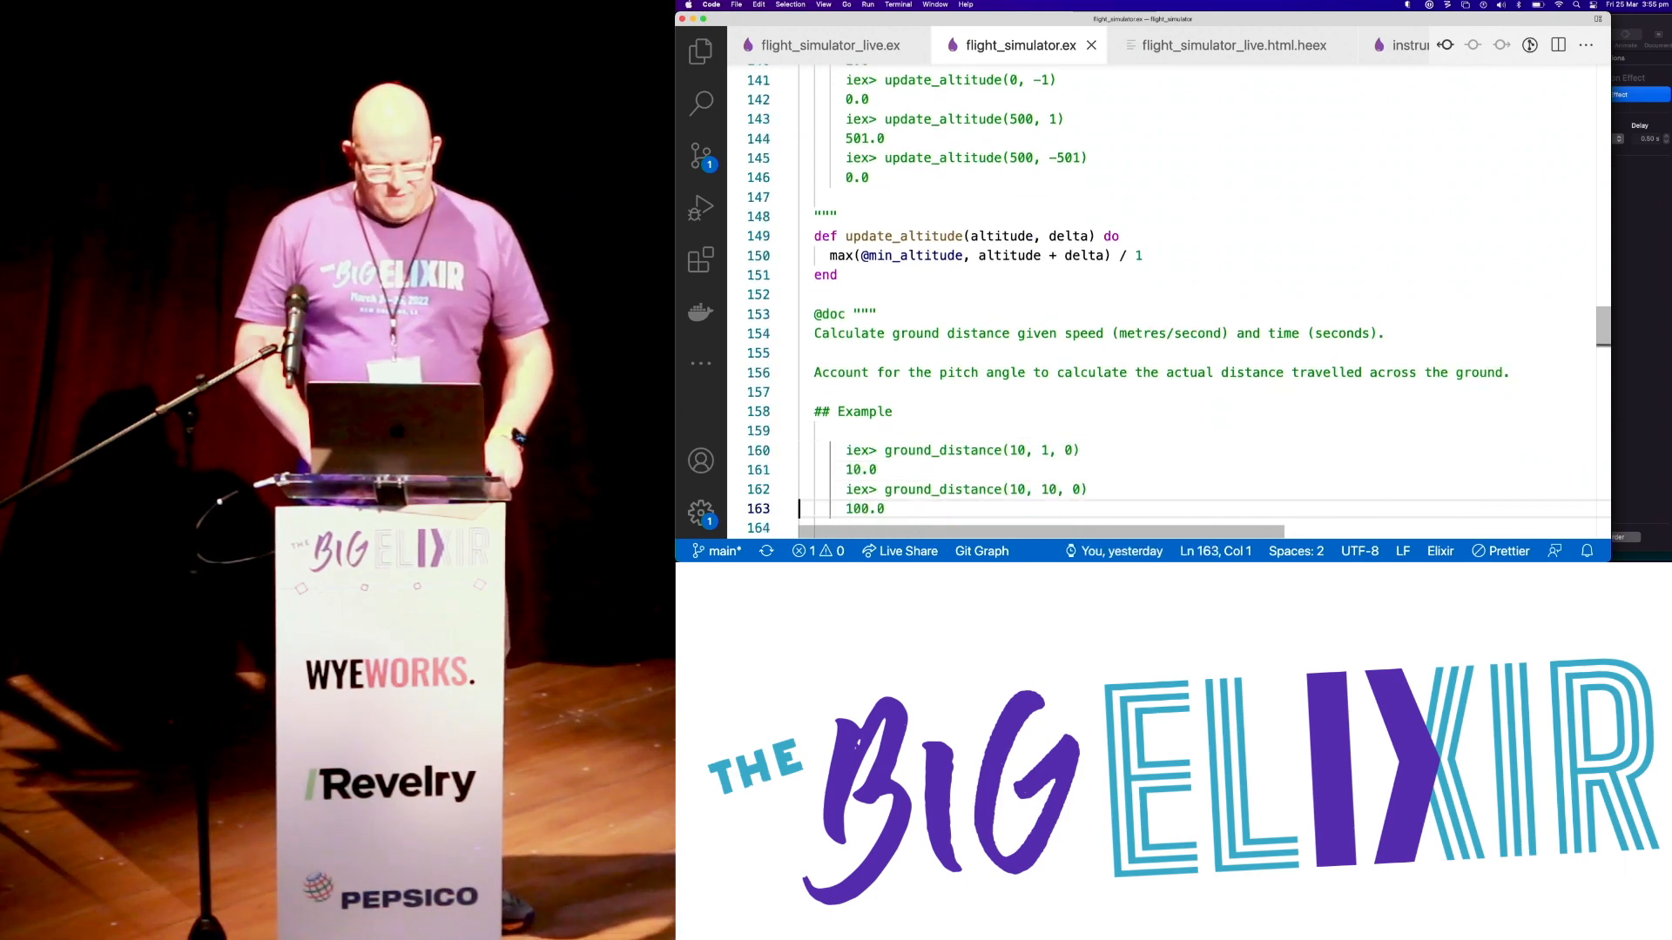
pyautogui.scroll(-3)
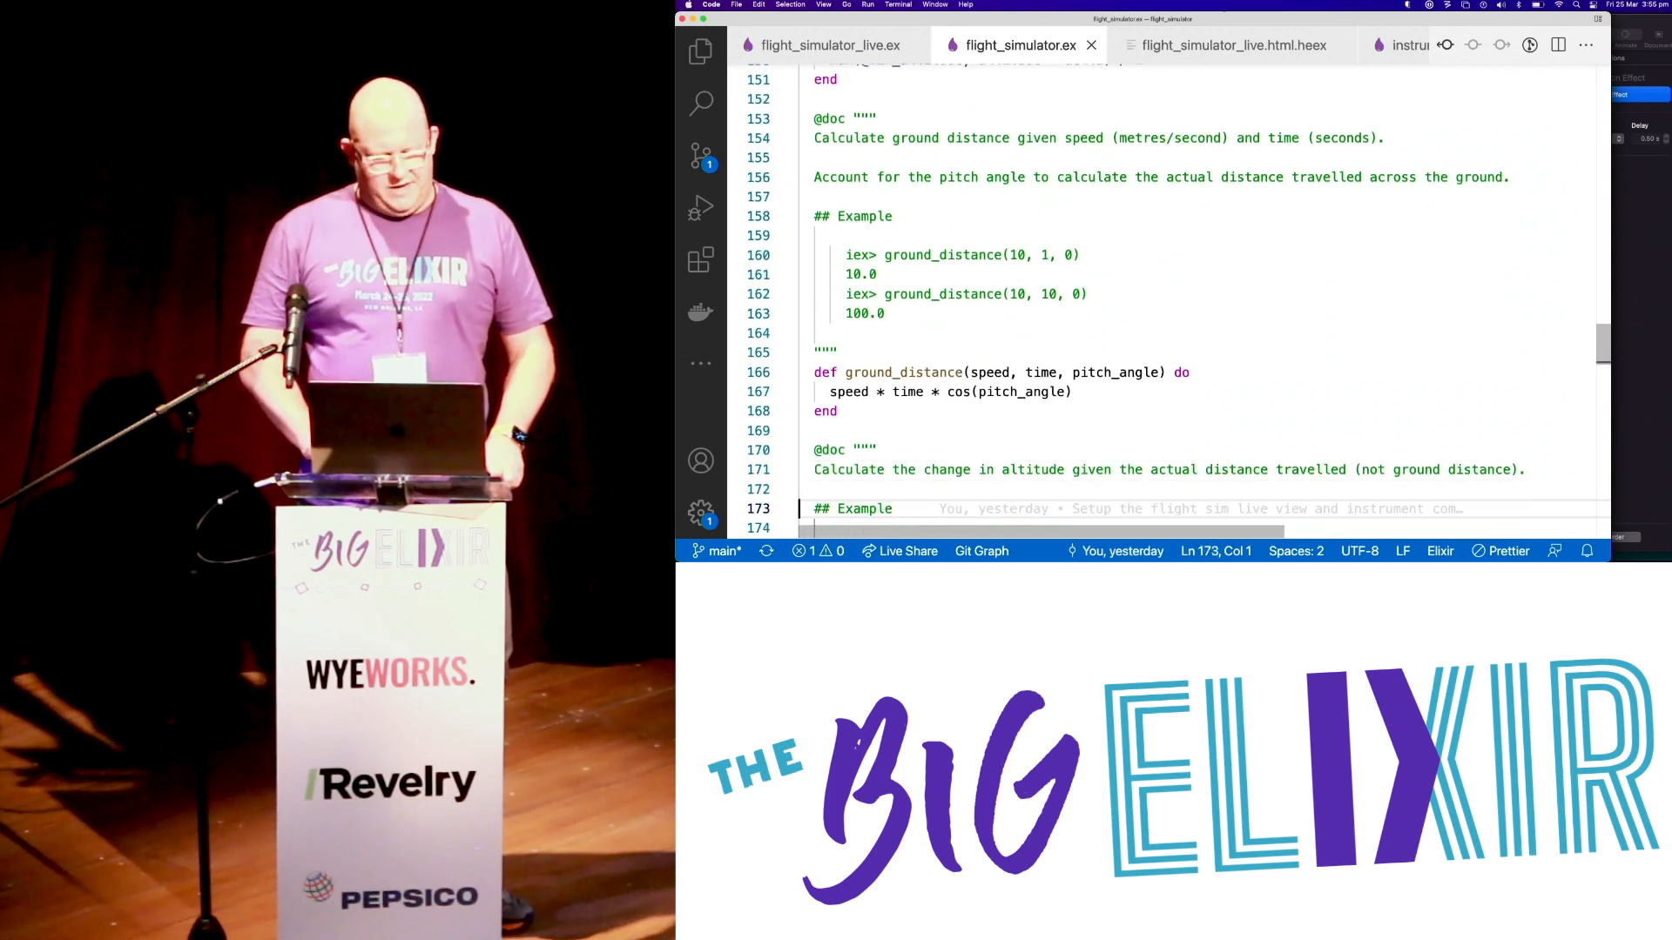
pyautogui.scroll(-3)
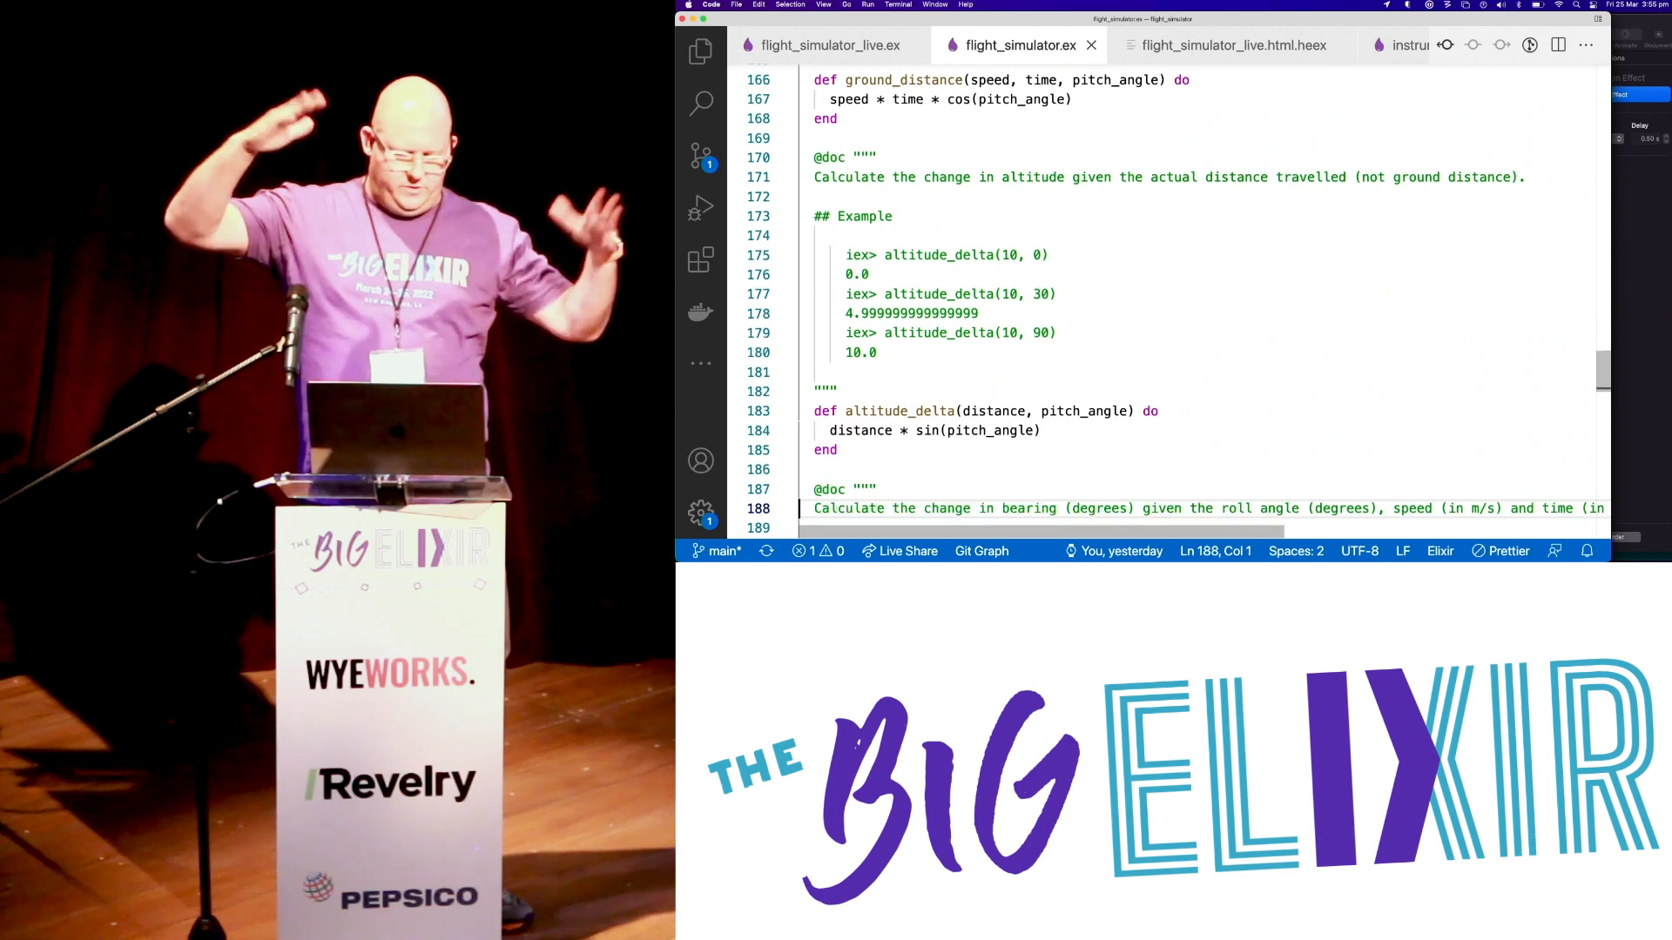
# - Scroll to the end of flight_simulator.ex reviewing its remaining functions
pyautogui.scroll(-3)
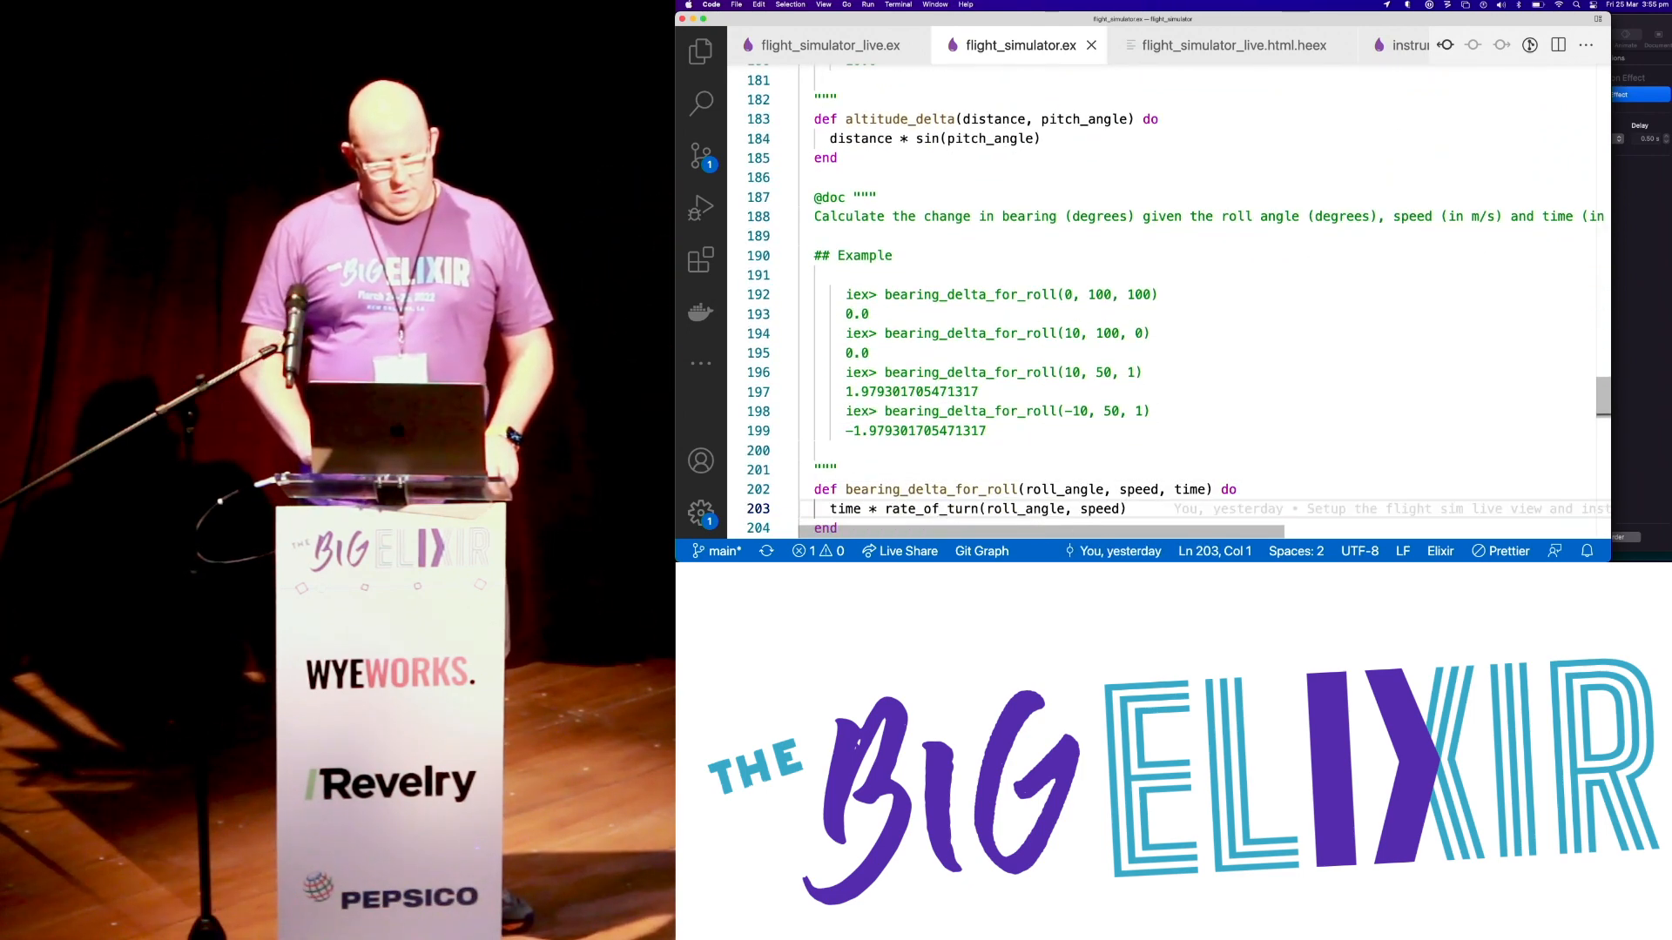
pyautogui.scroll(-3)
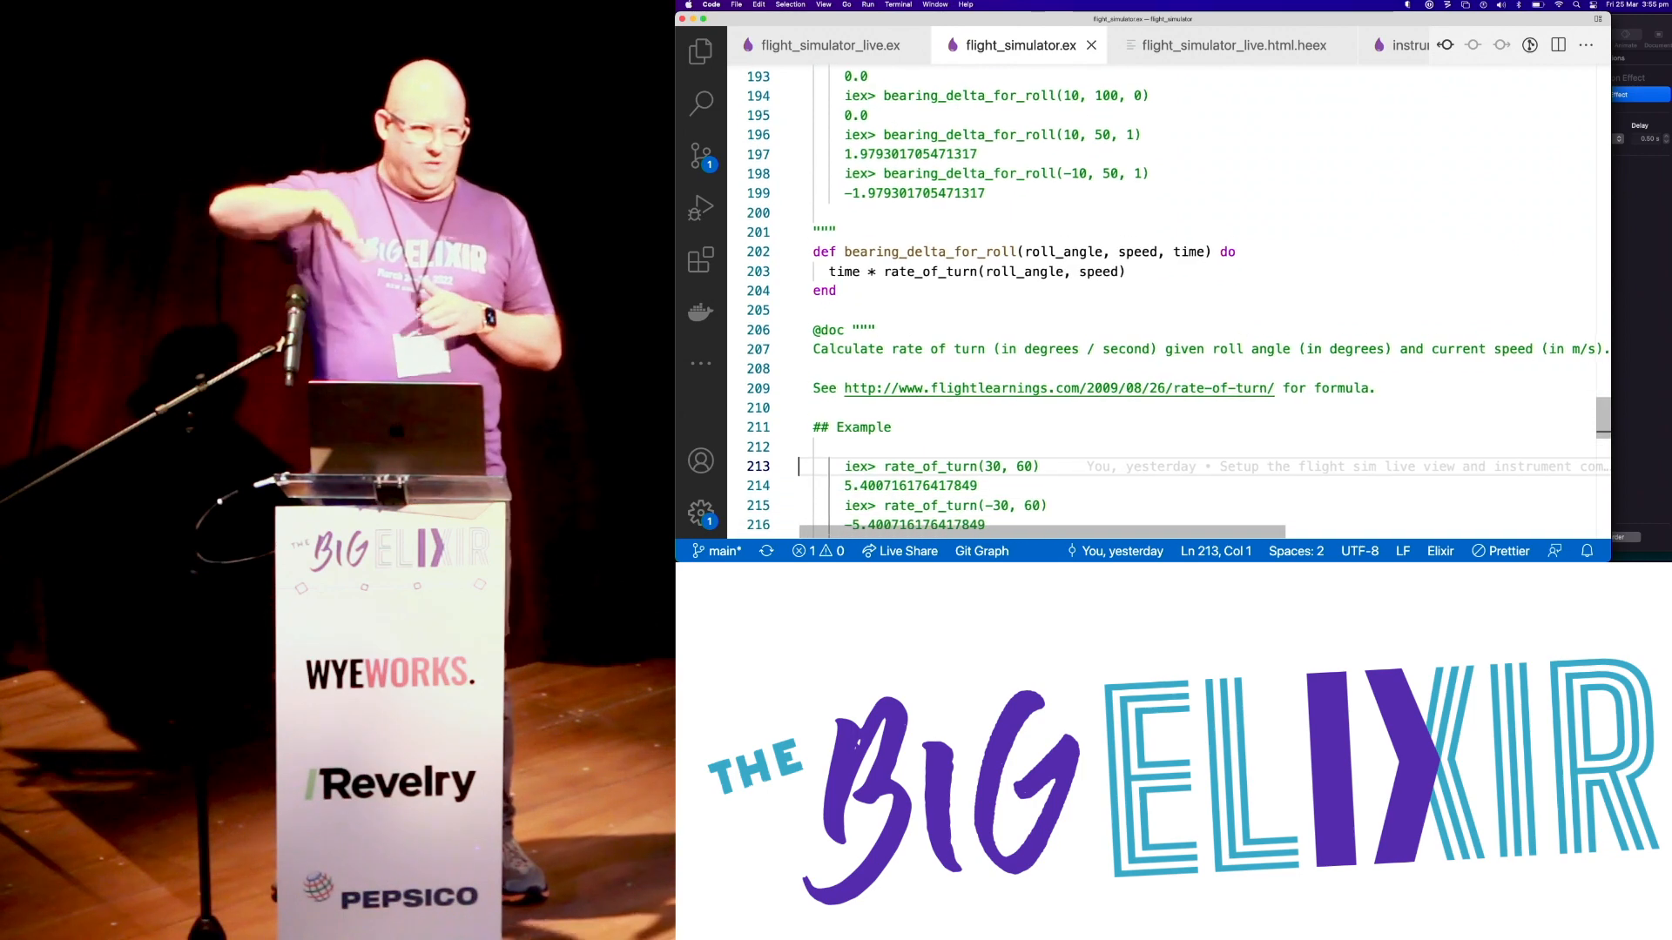
pyautogui.scroll(-3)
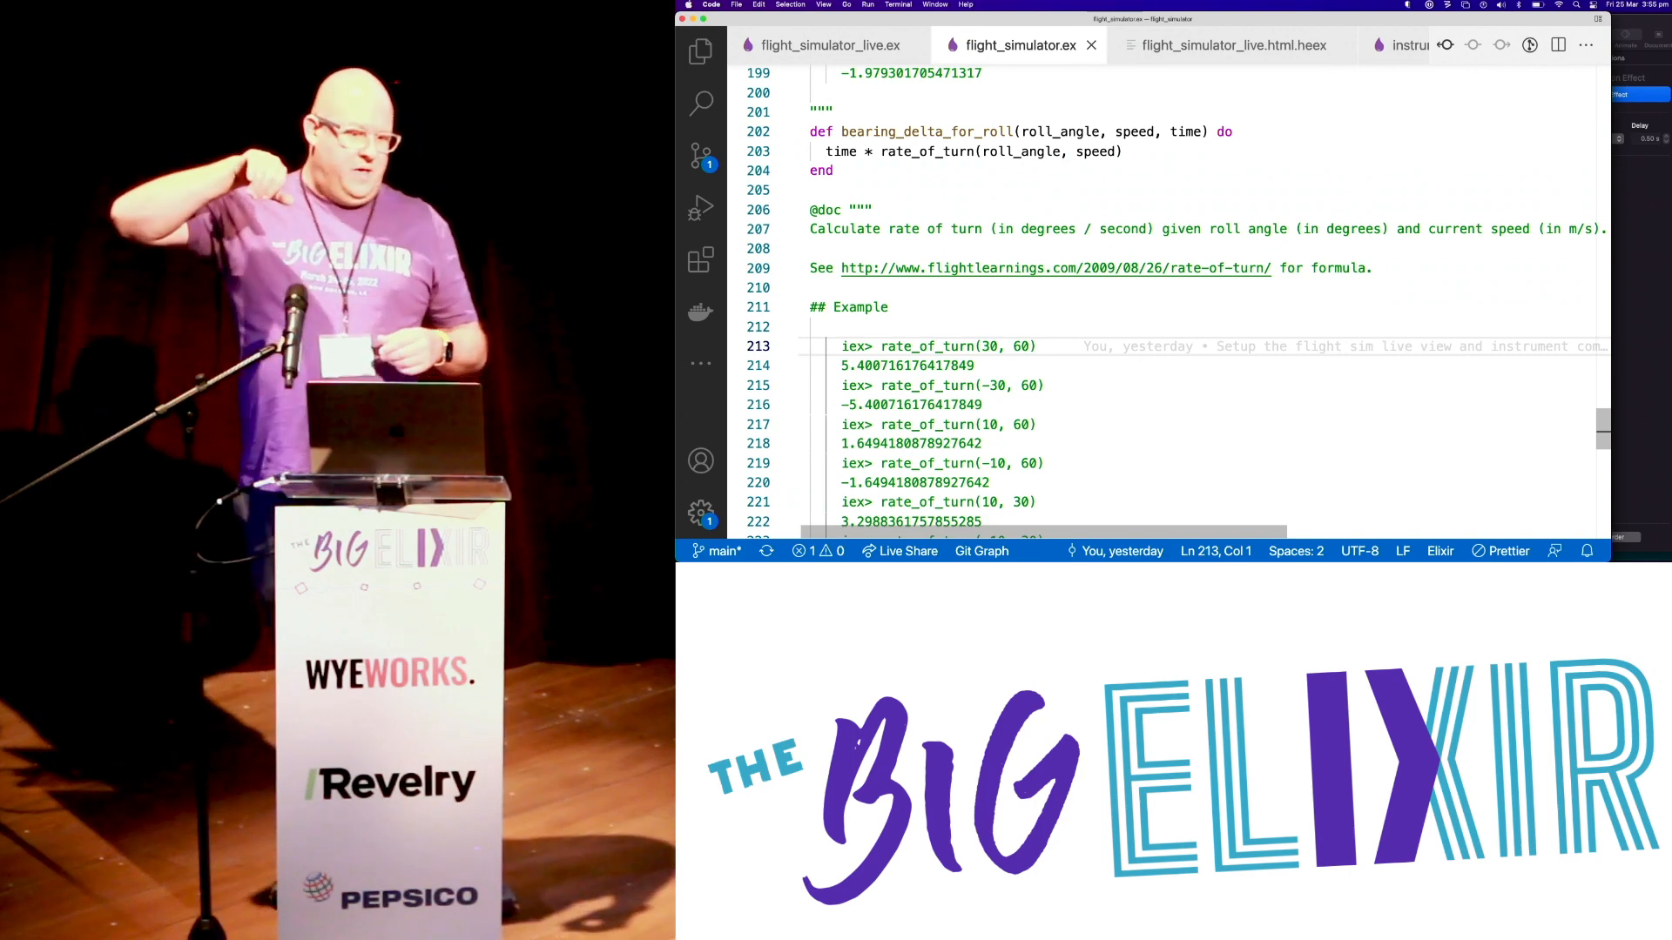
pyautogui.scroll(-3)
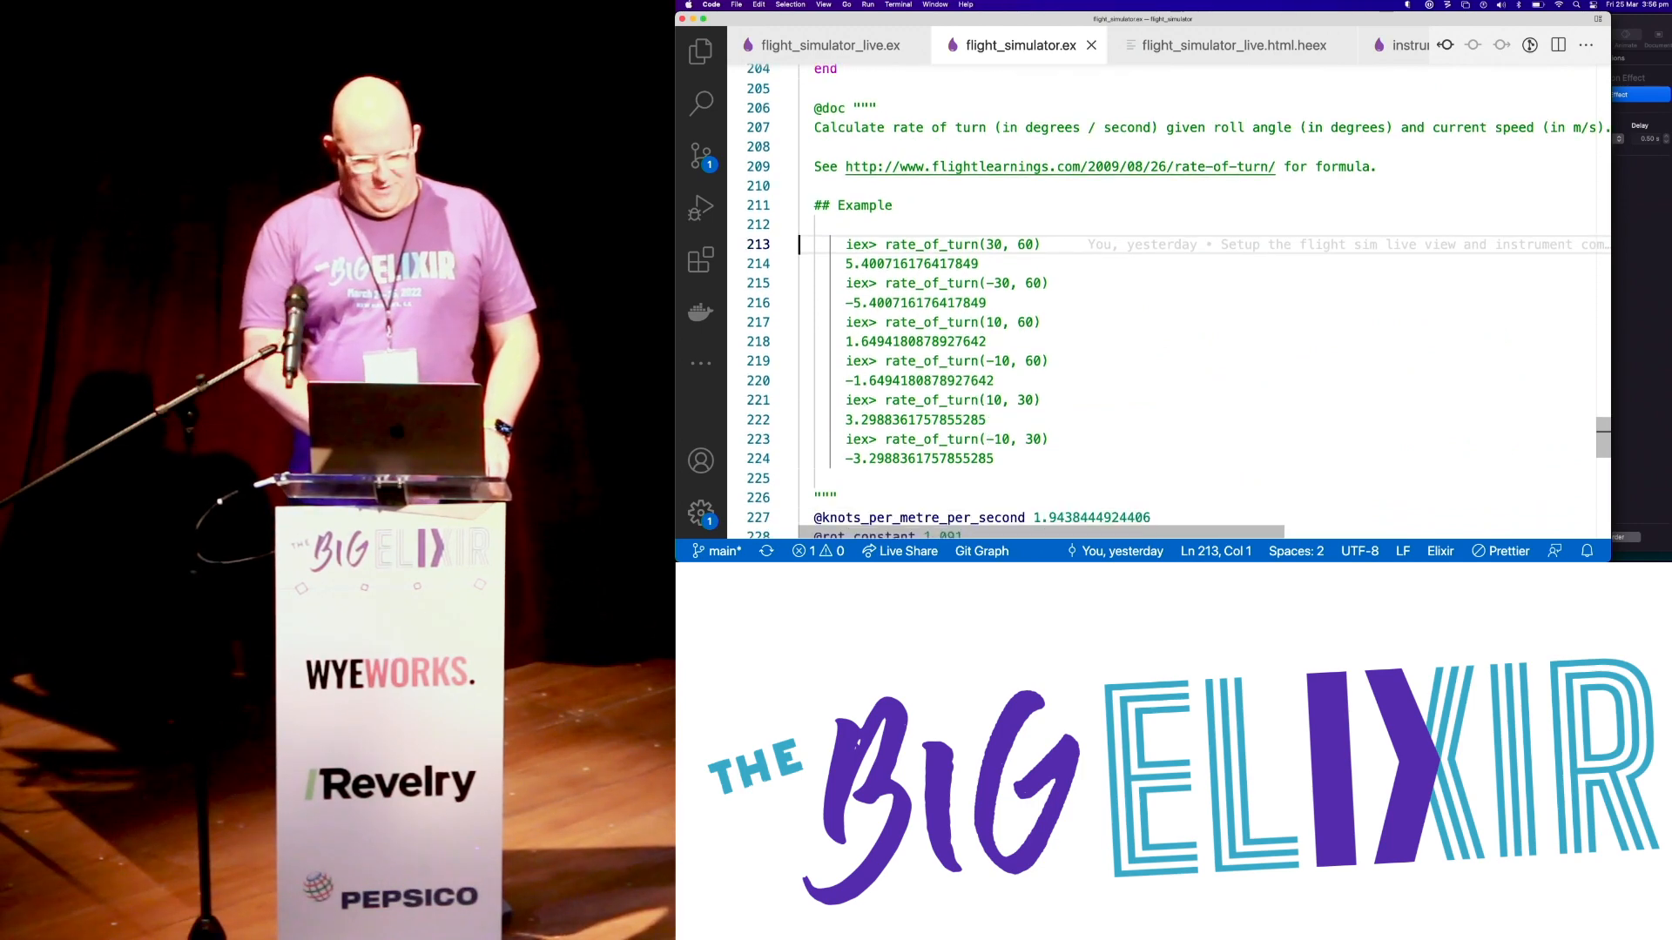
pyautogui.scroll(-3)
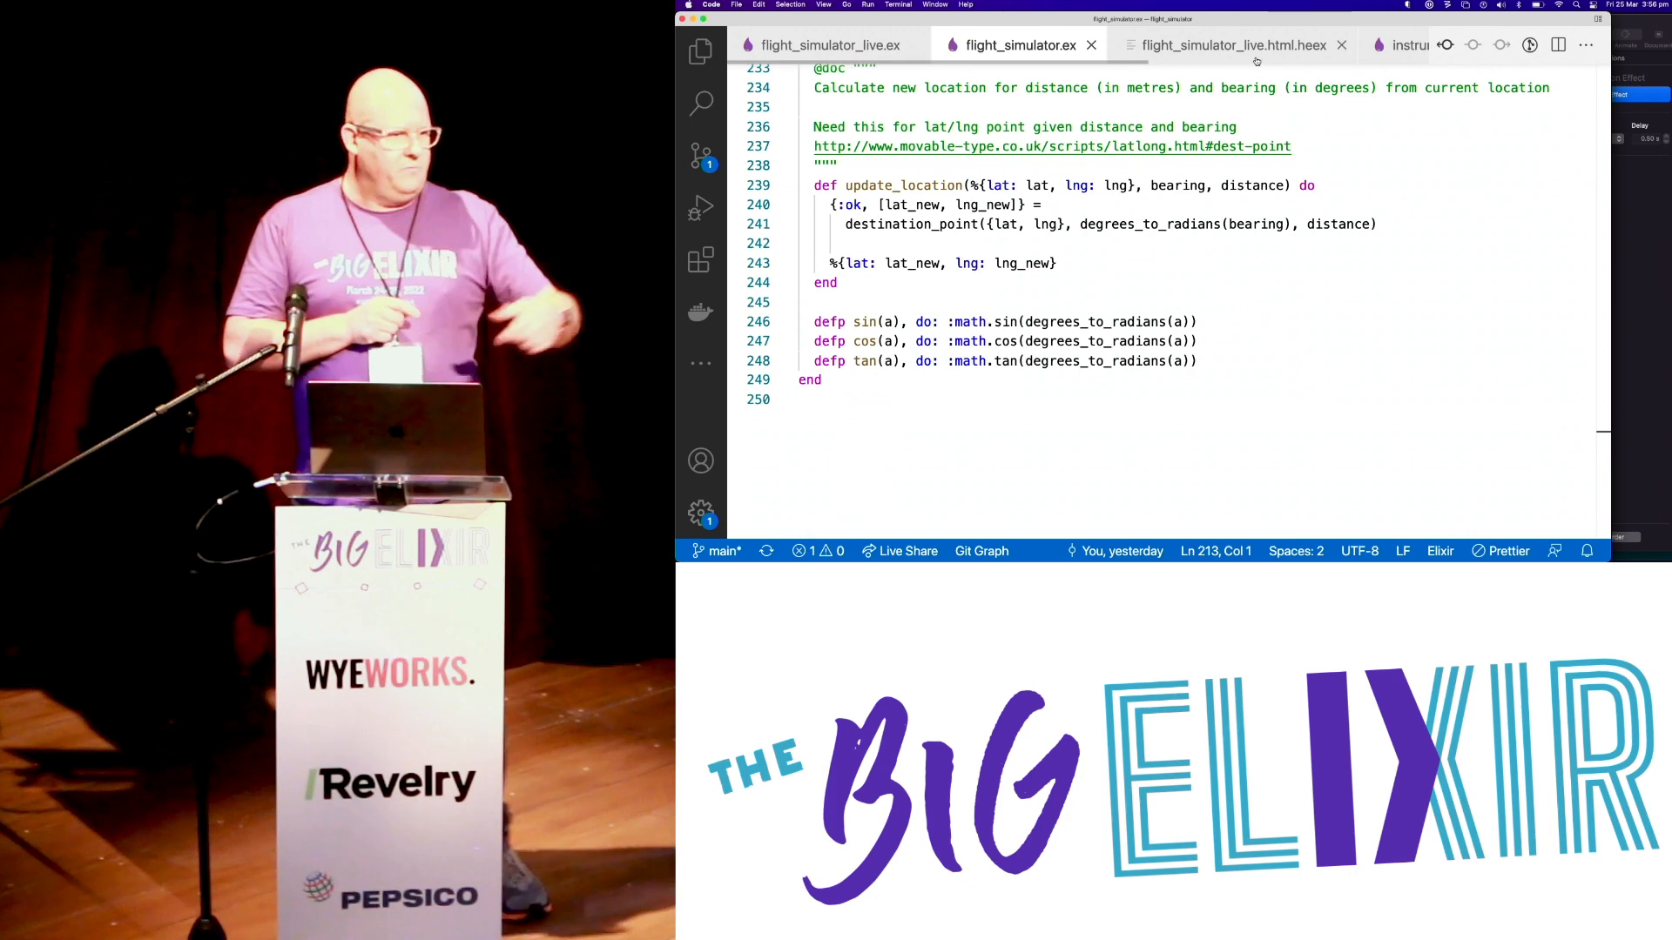
# - Switch to the flight_simulator_live.html.heex template with the map element and instrument panel
pyautogui.click(1228, 45)
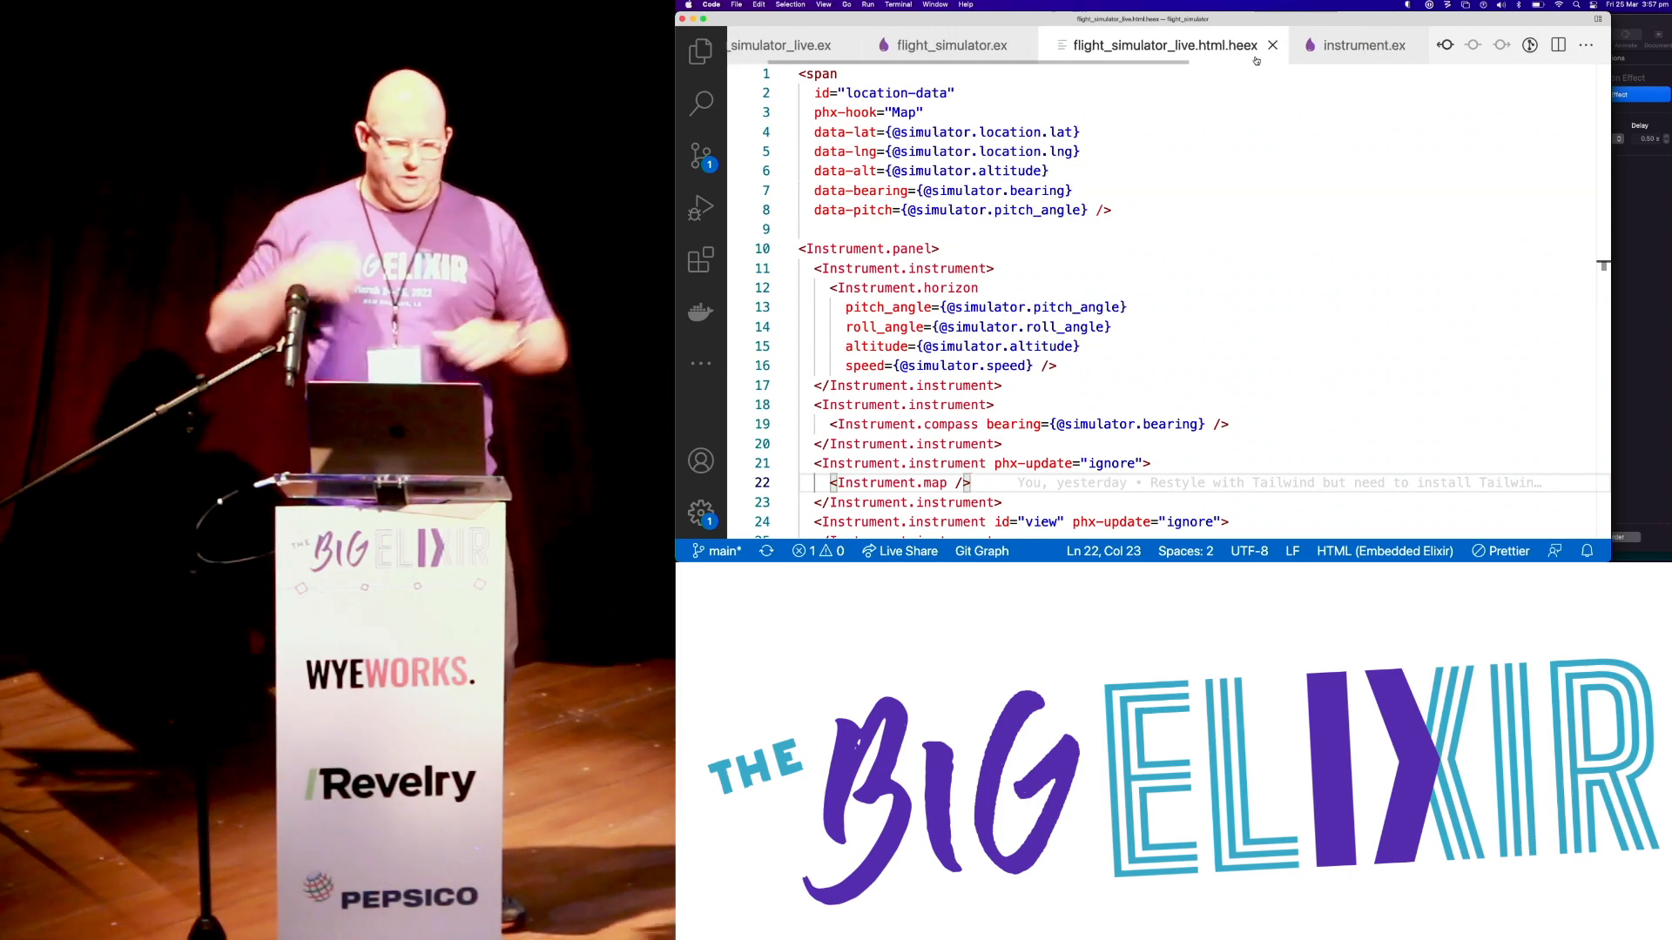
# - Scroll the template's instrument panel markup, then switch to instrument.ex
pyautogui.scroll(-3)
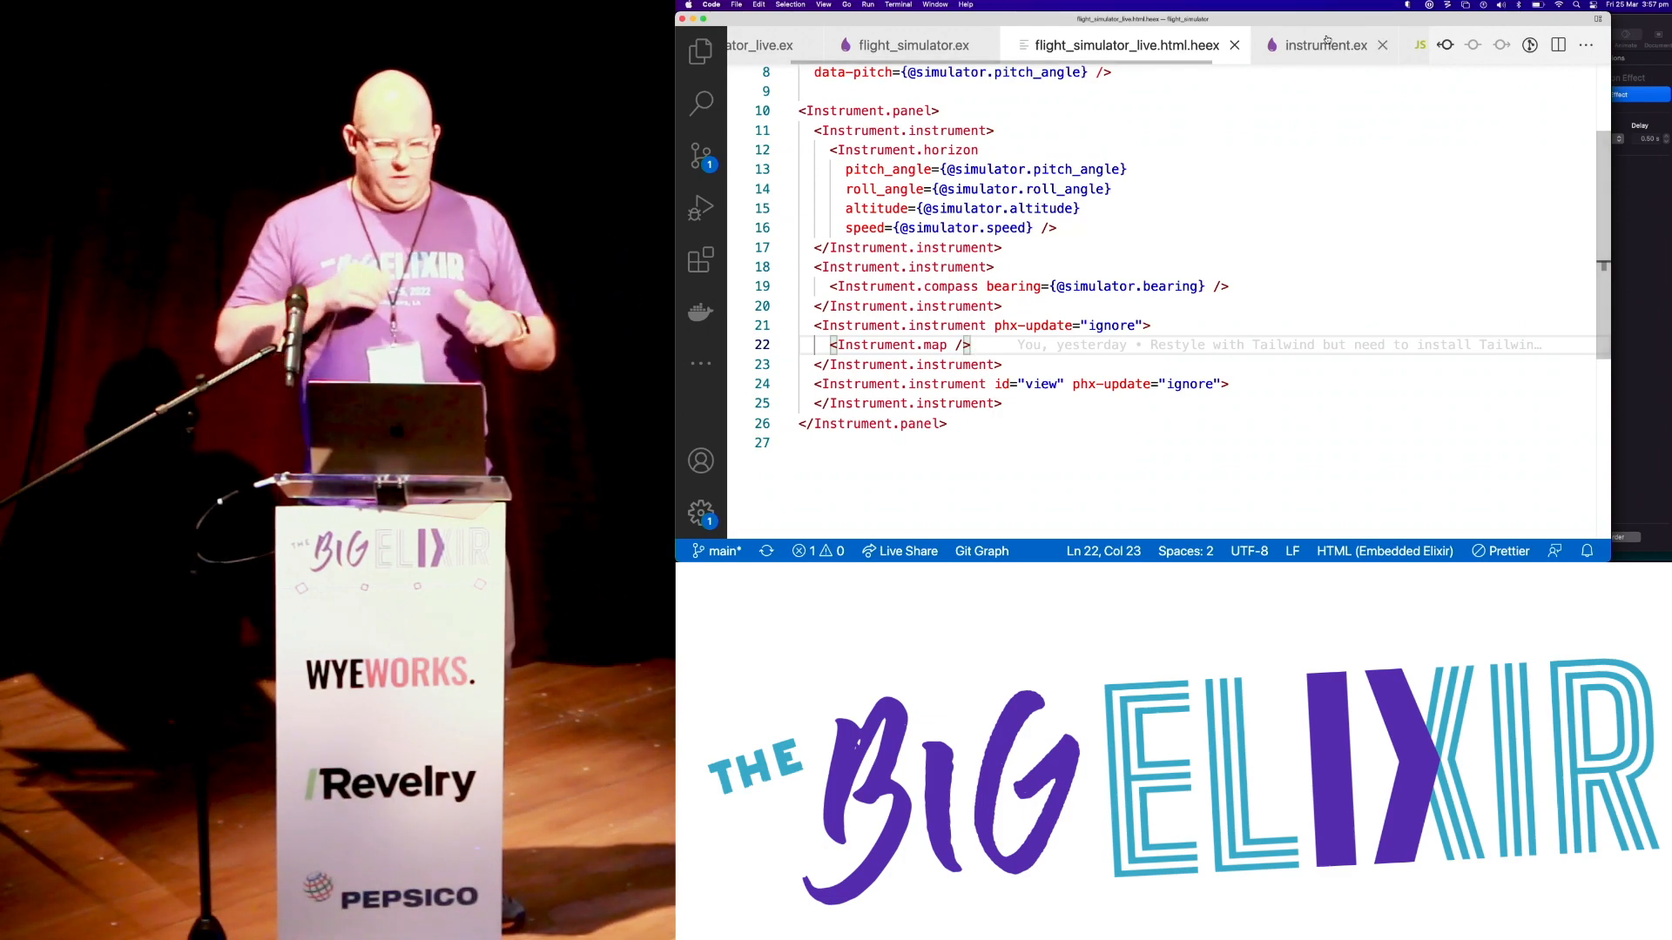
pyautogui.click(1327, 45)
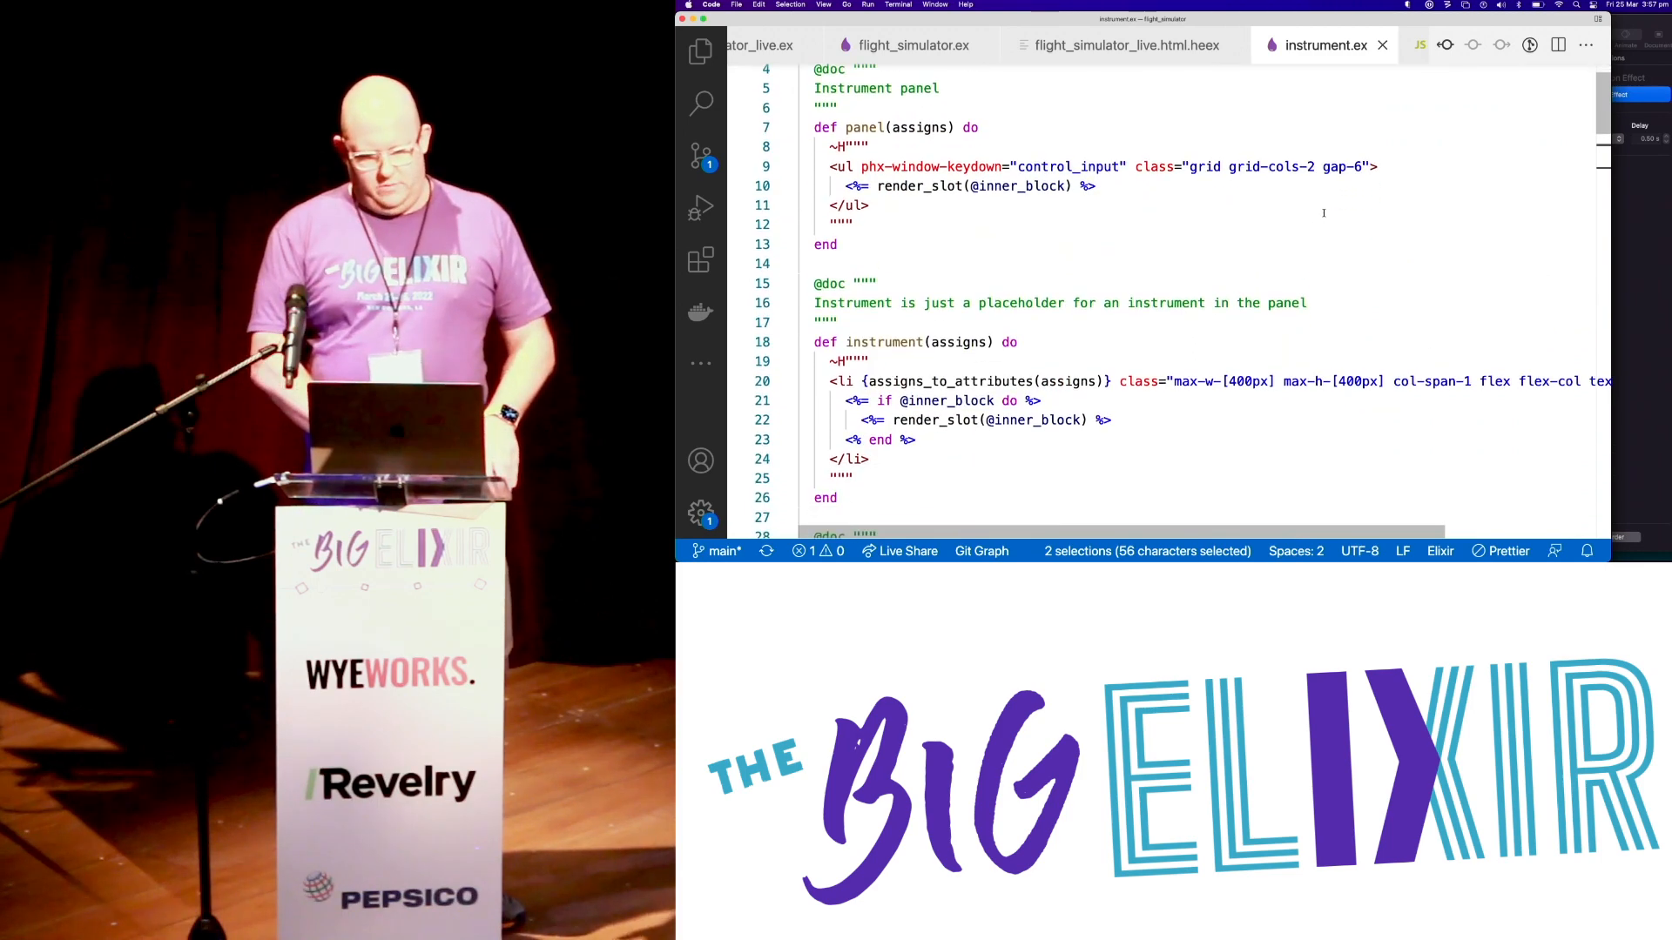
# - Scroll instrument.ex past panel and instrument to the map and cockpit_view components
pyautogui.scroll(-3)
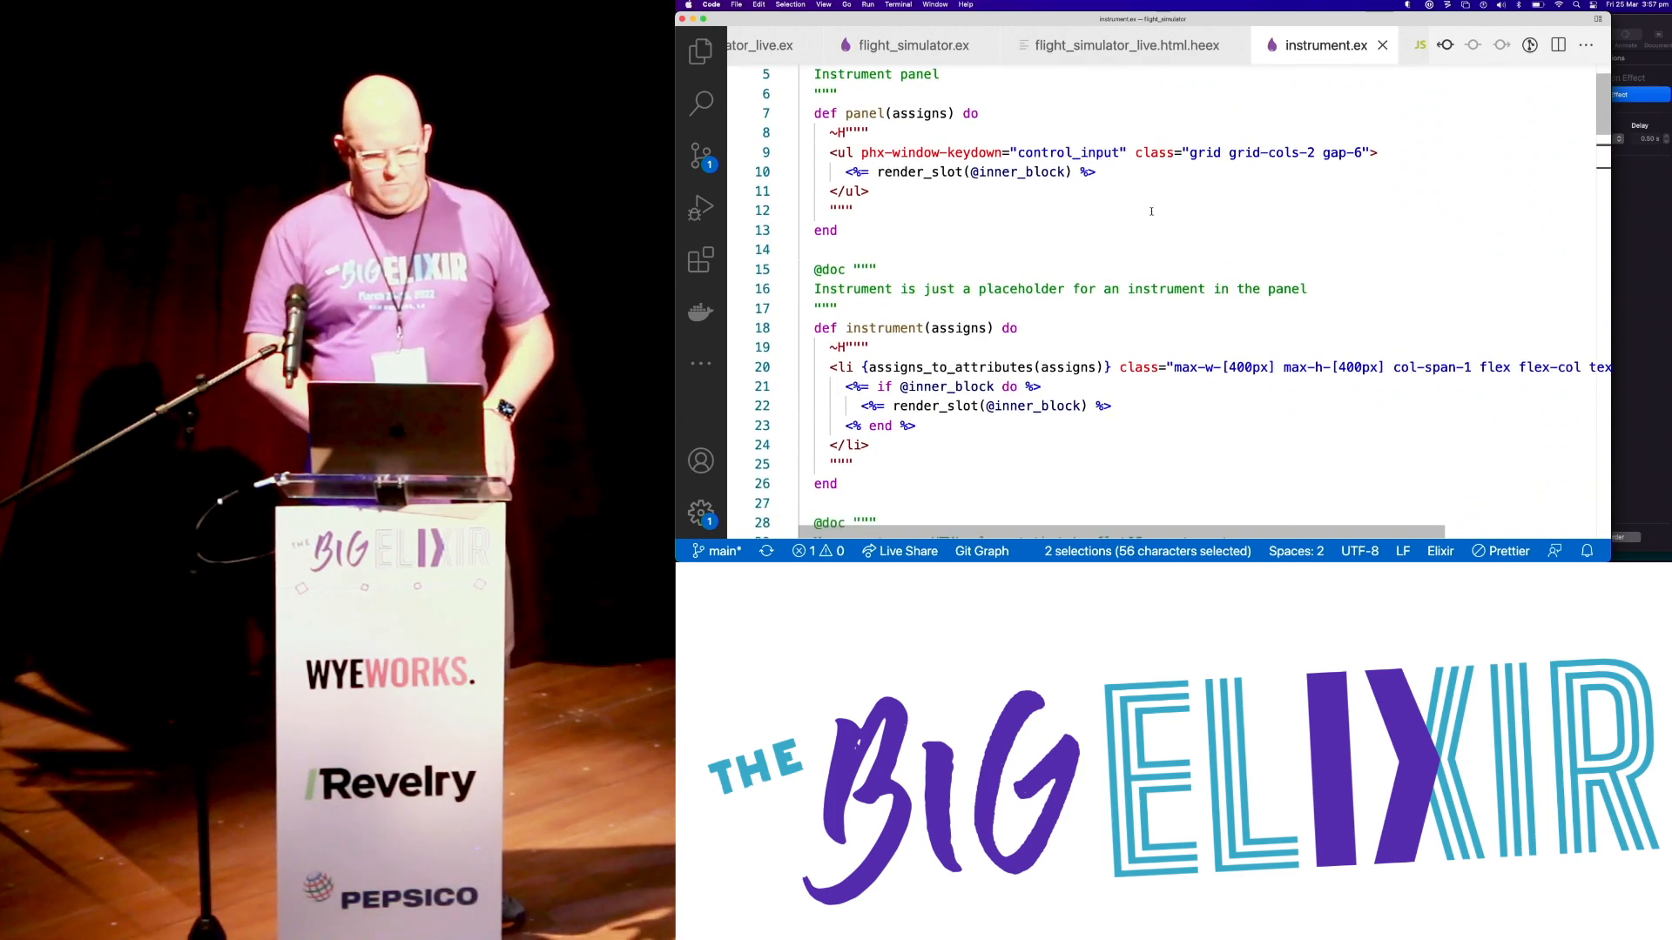
pyautogui.scroll(-3)
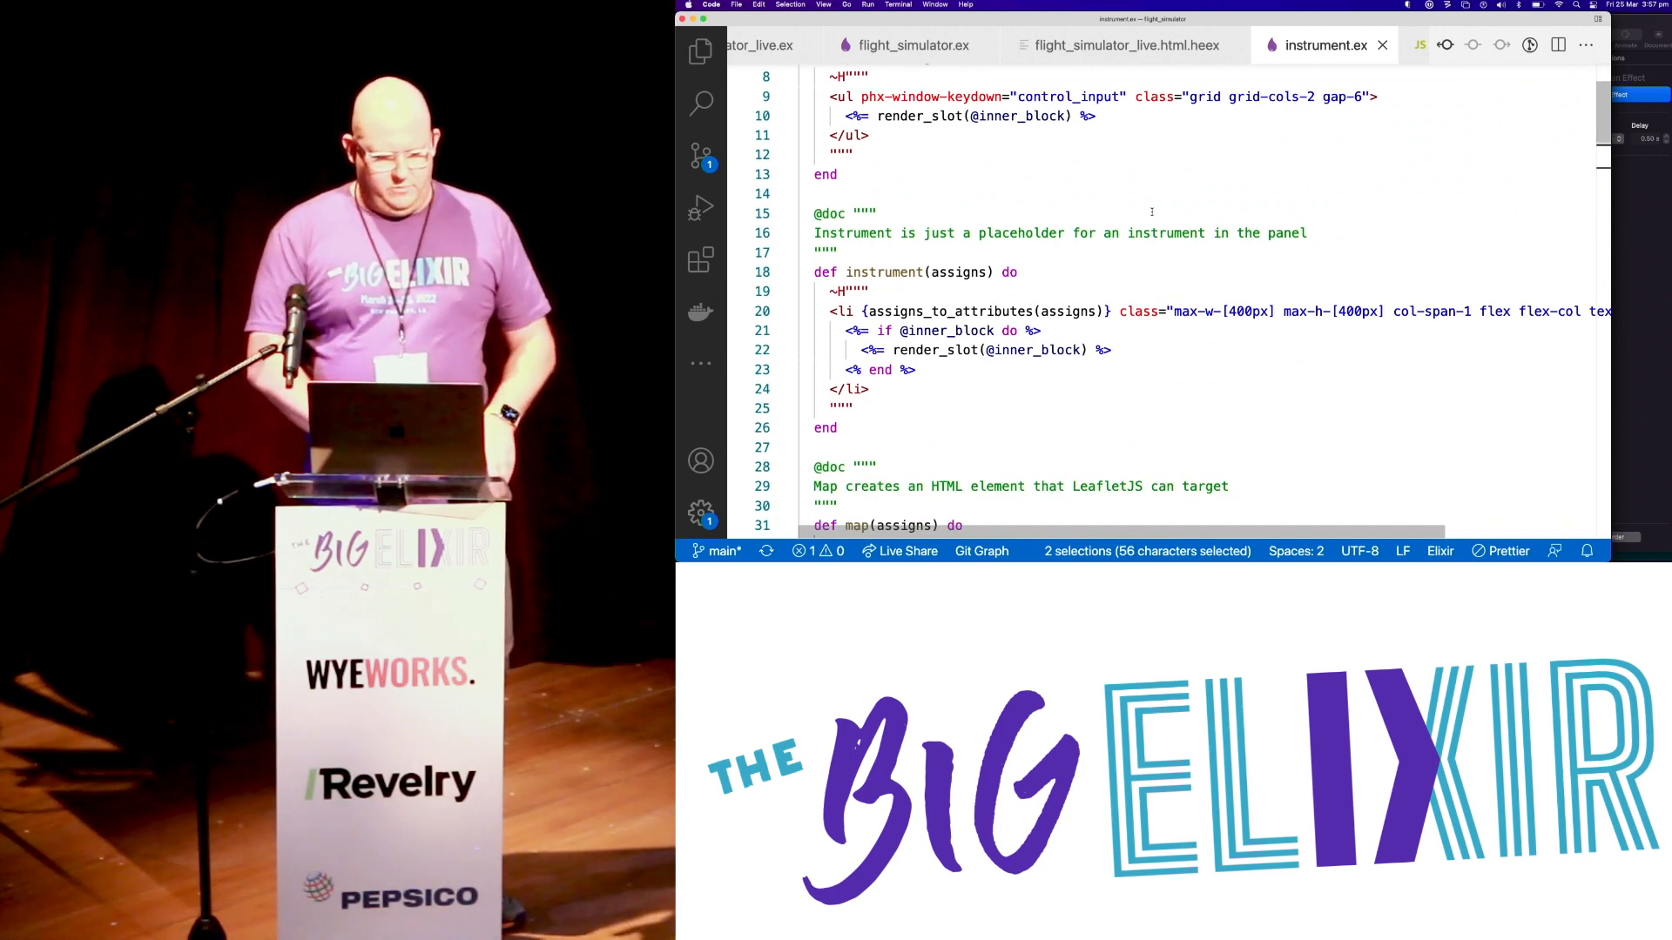
pyautogui.scroll(-3)
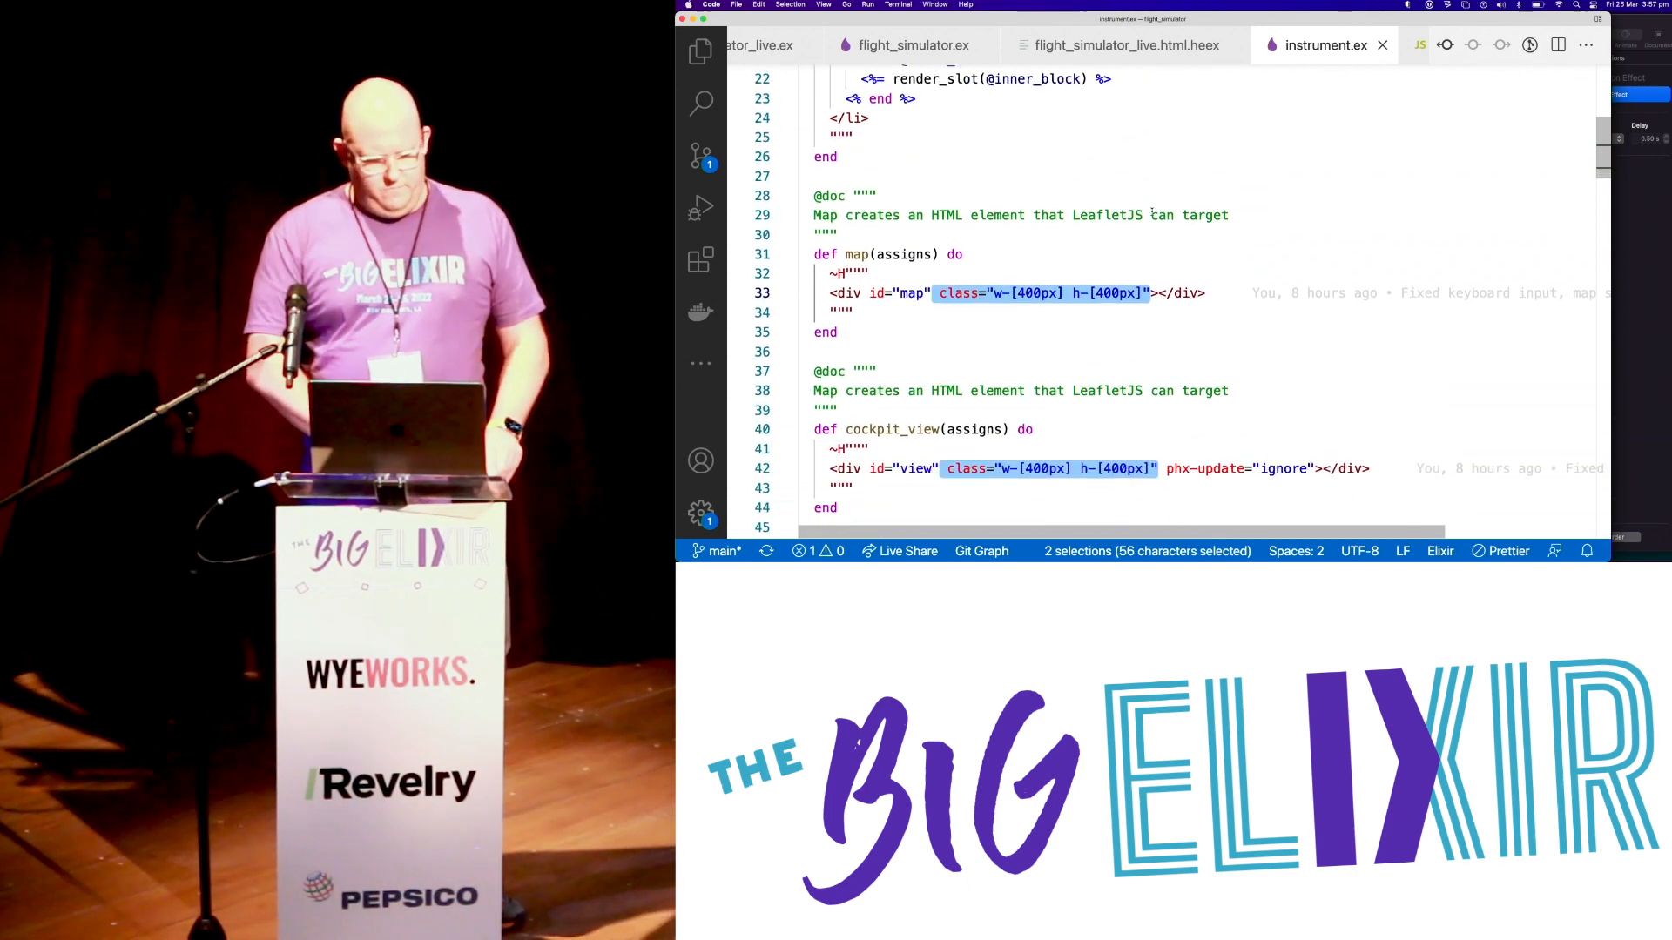
pyautogui.scroll(-3)
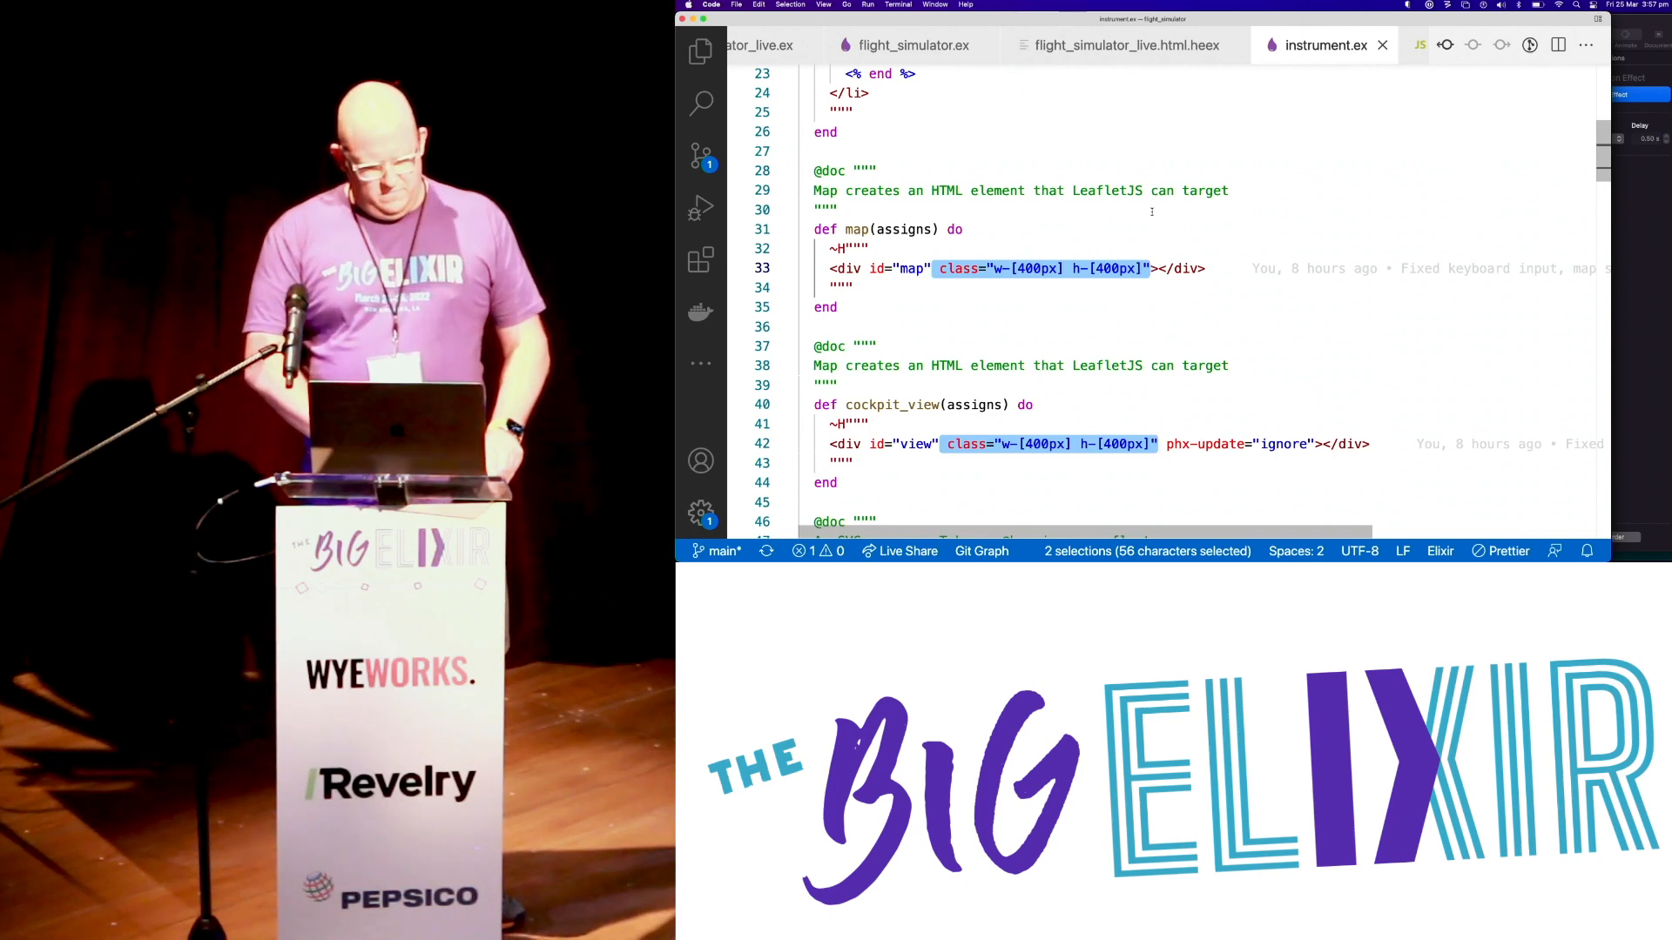
pyautogui.scroll(-3)
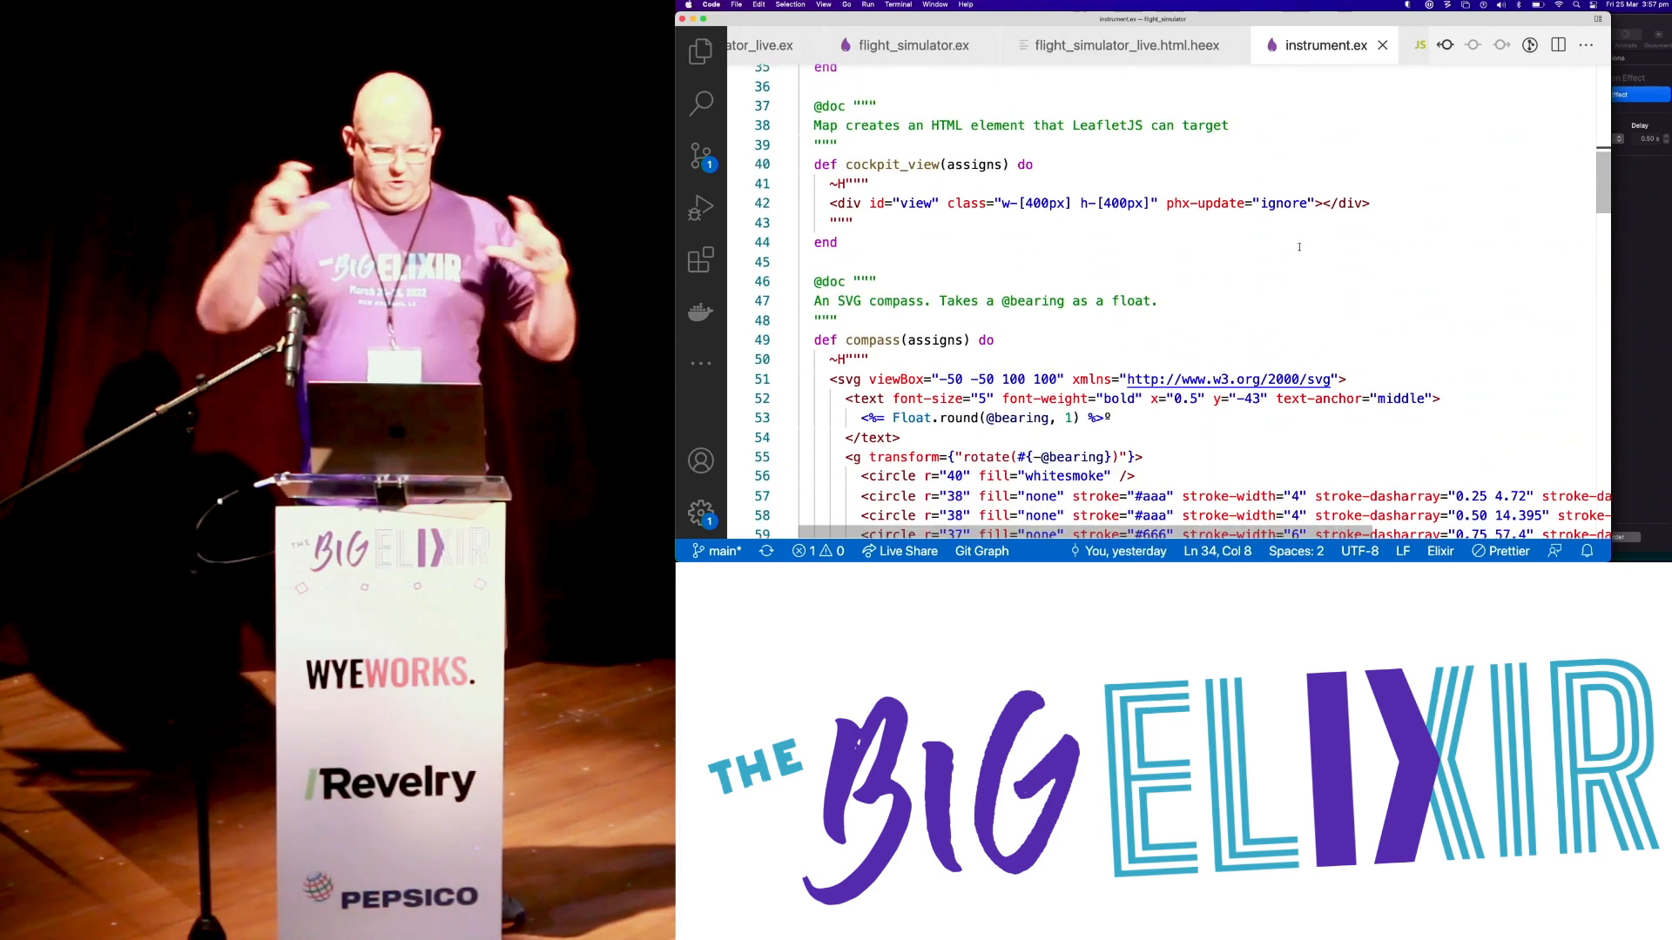
# - Scroll through the SVG compass and horizon functions, then switch to app.js
pyautogui.scroll(-3)
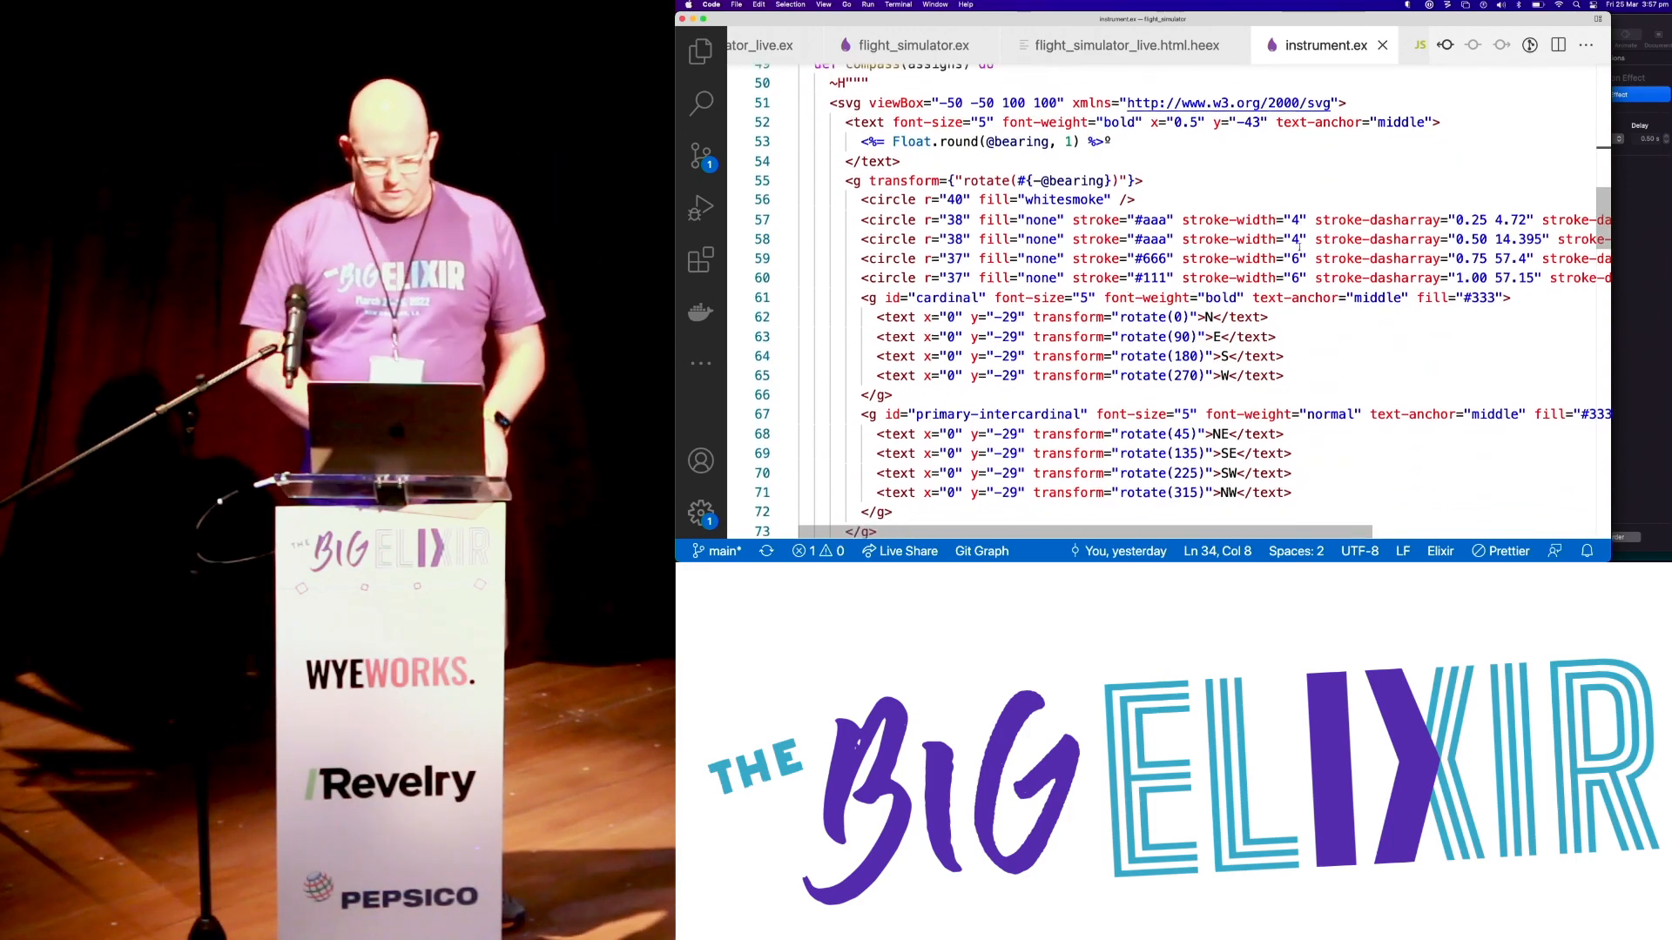
pyautogui.scroll(-3)
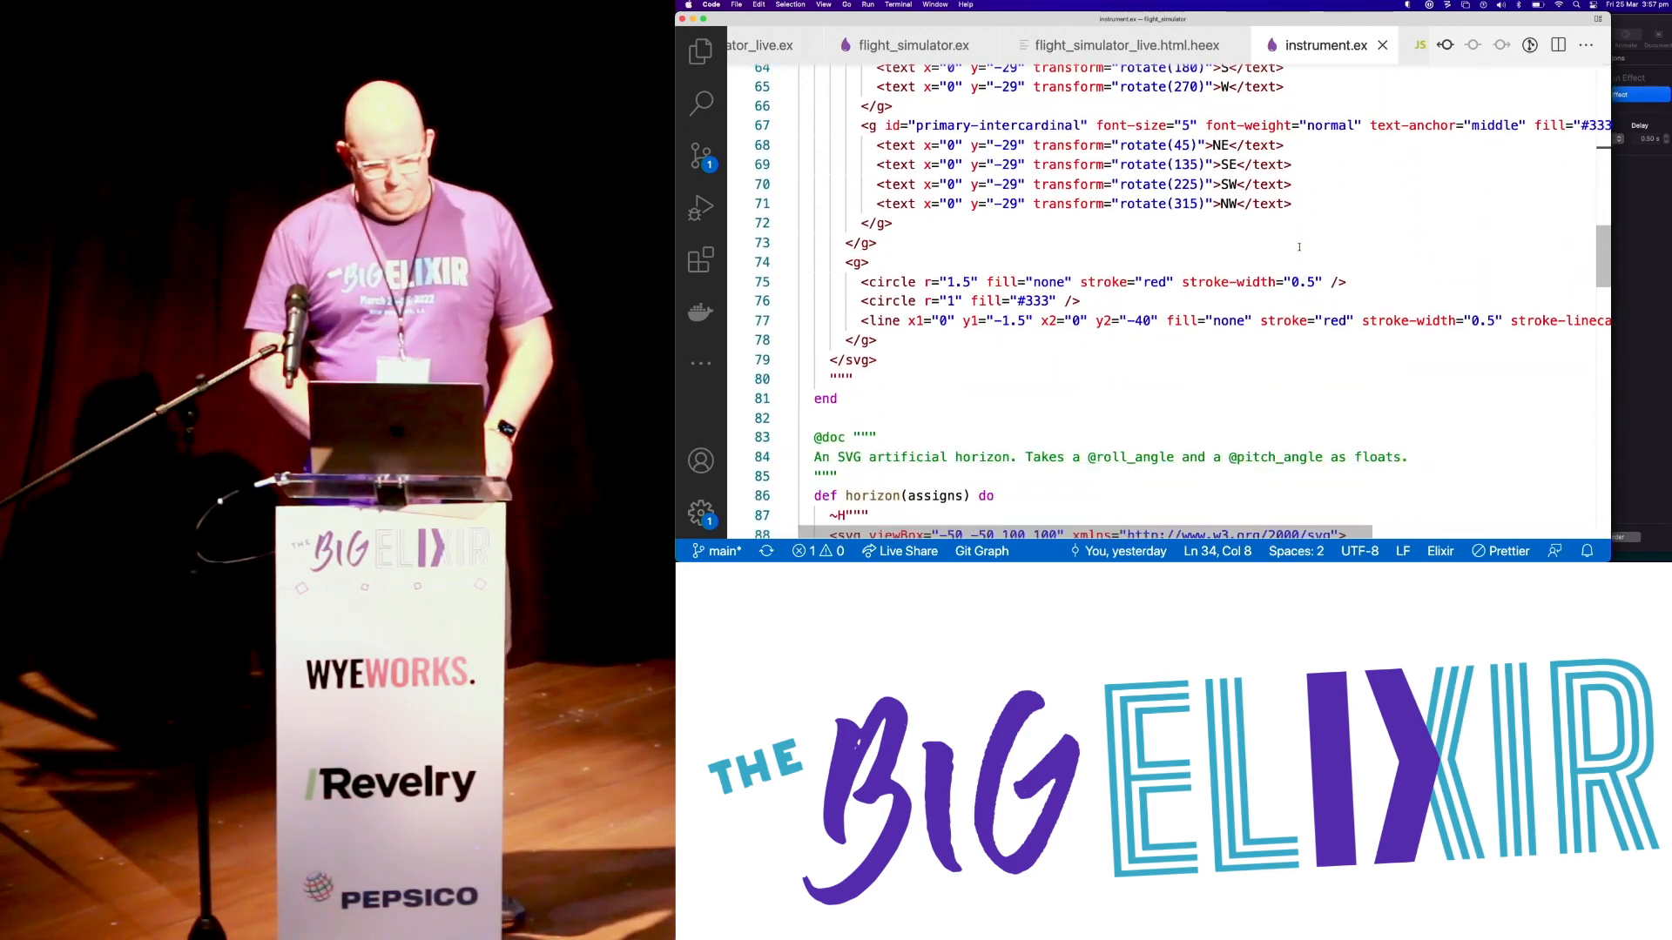
pyautogui.scroll(-3)
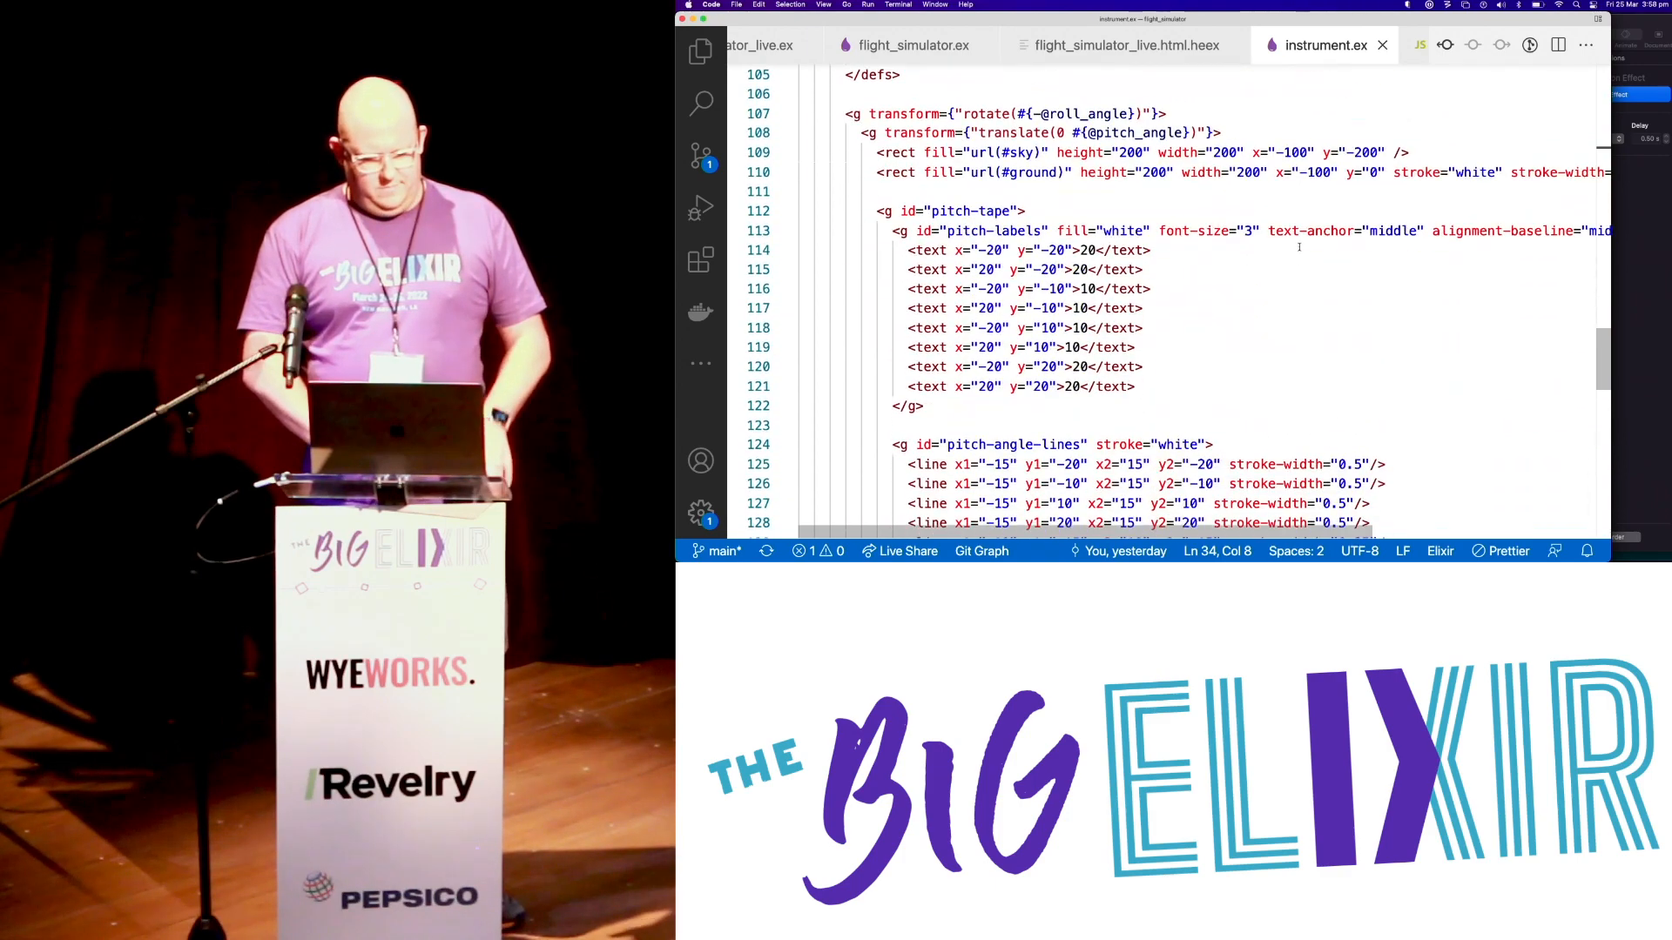
pyautogui.scroll(-3)
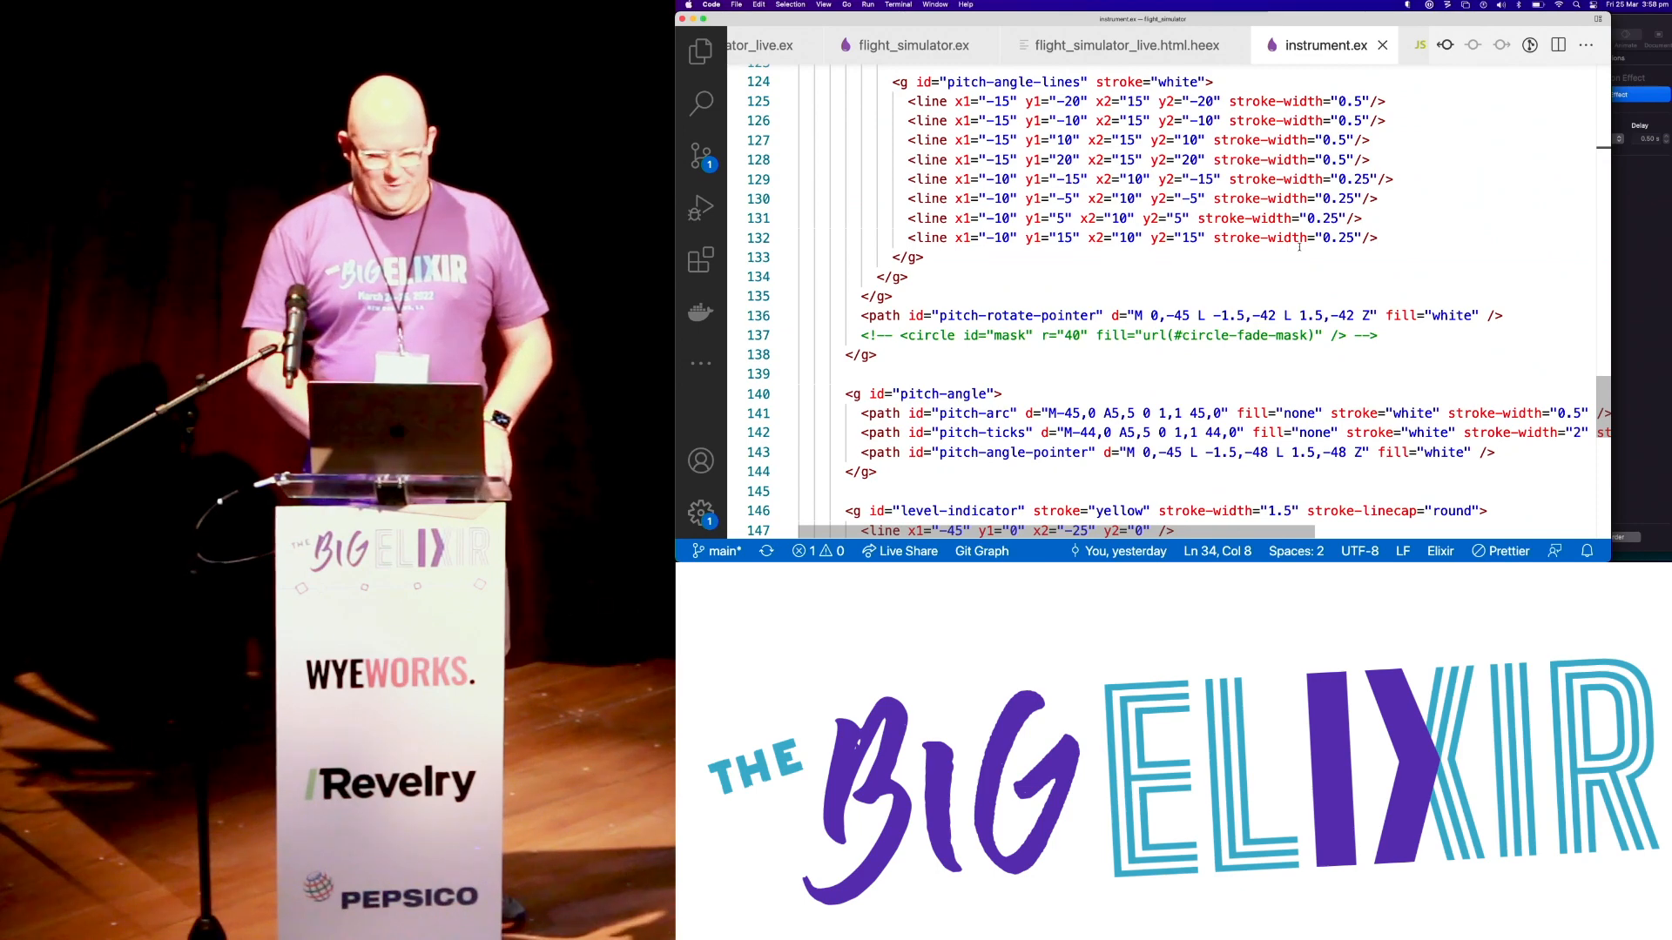
pyautogui.click(1351, 46)
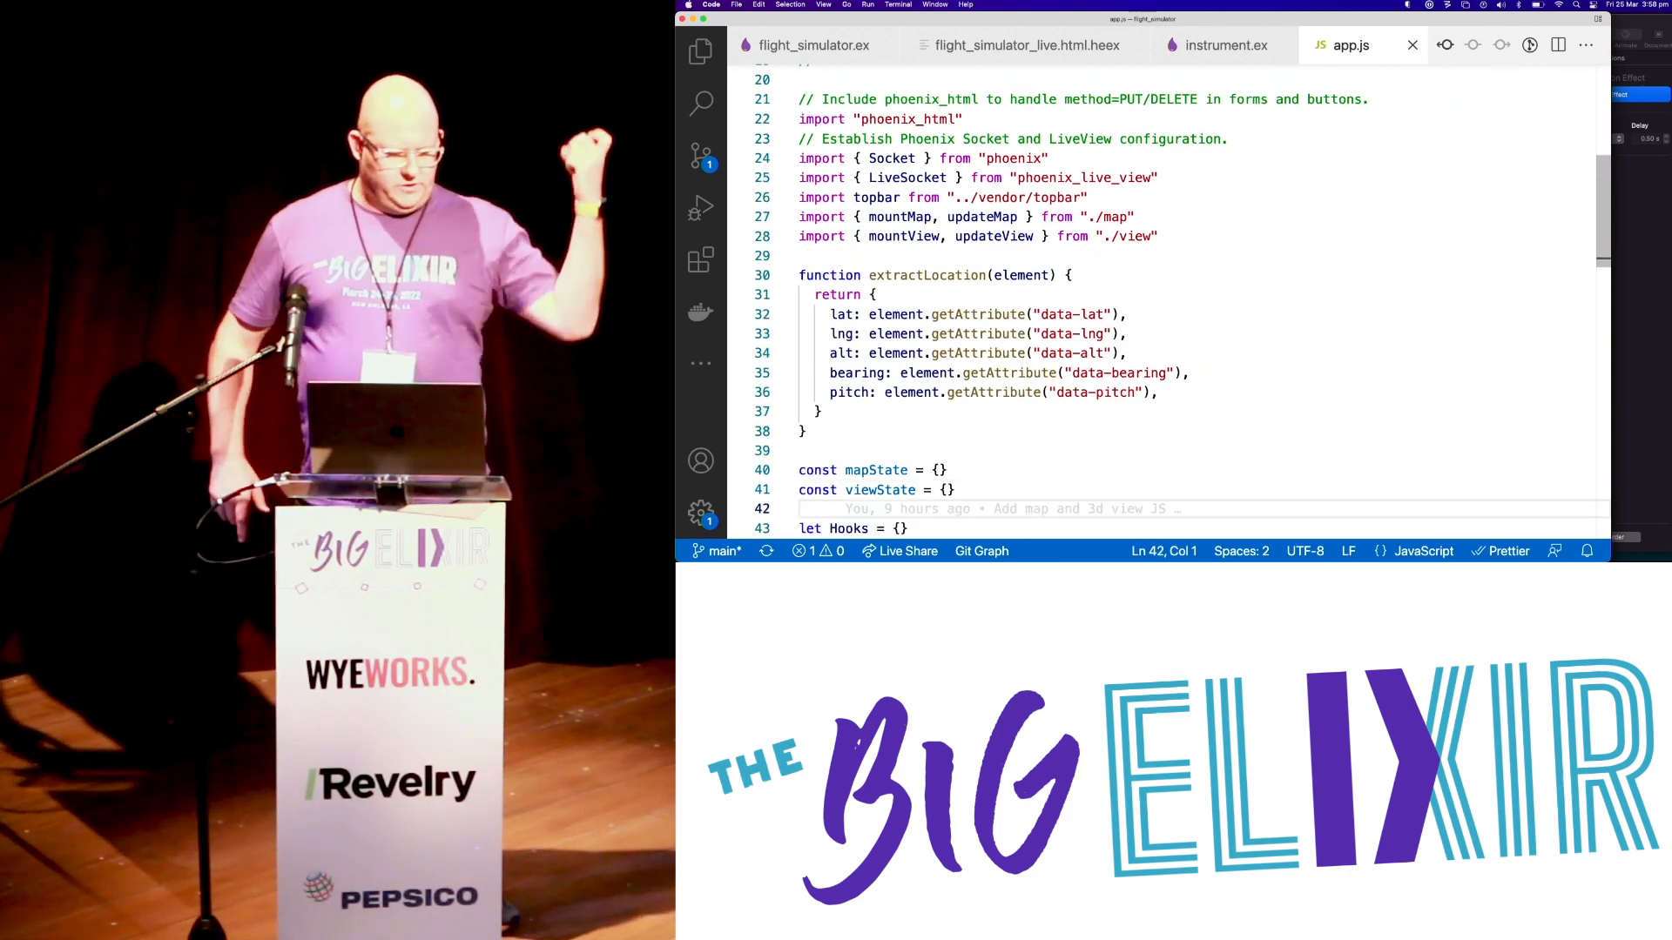
# - Scroll app.js to the Hooks.Map block, then switch to map.js
pyautogui.scroll(-3)
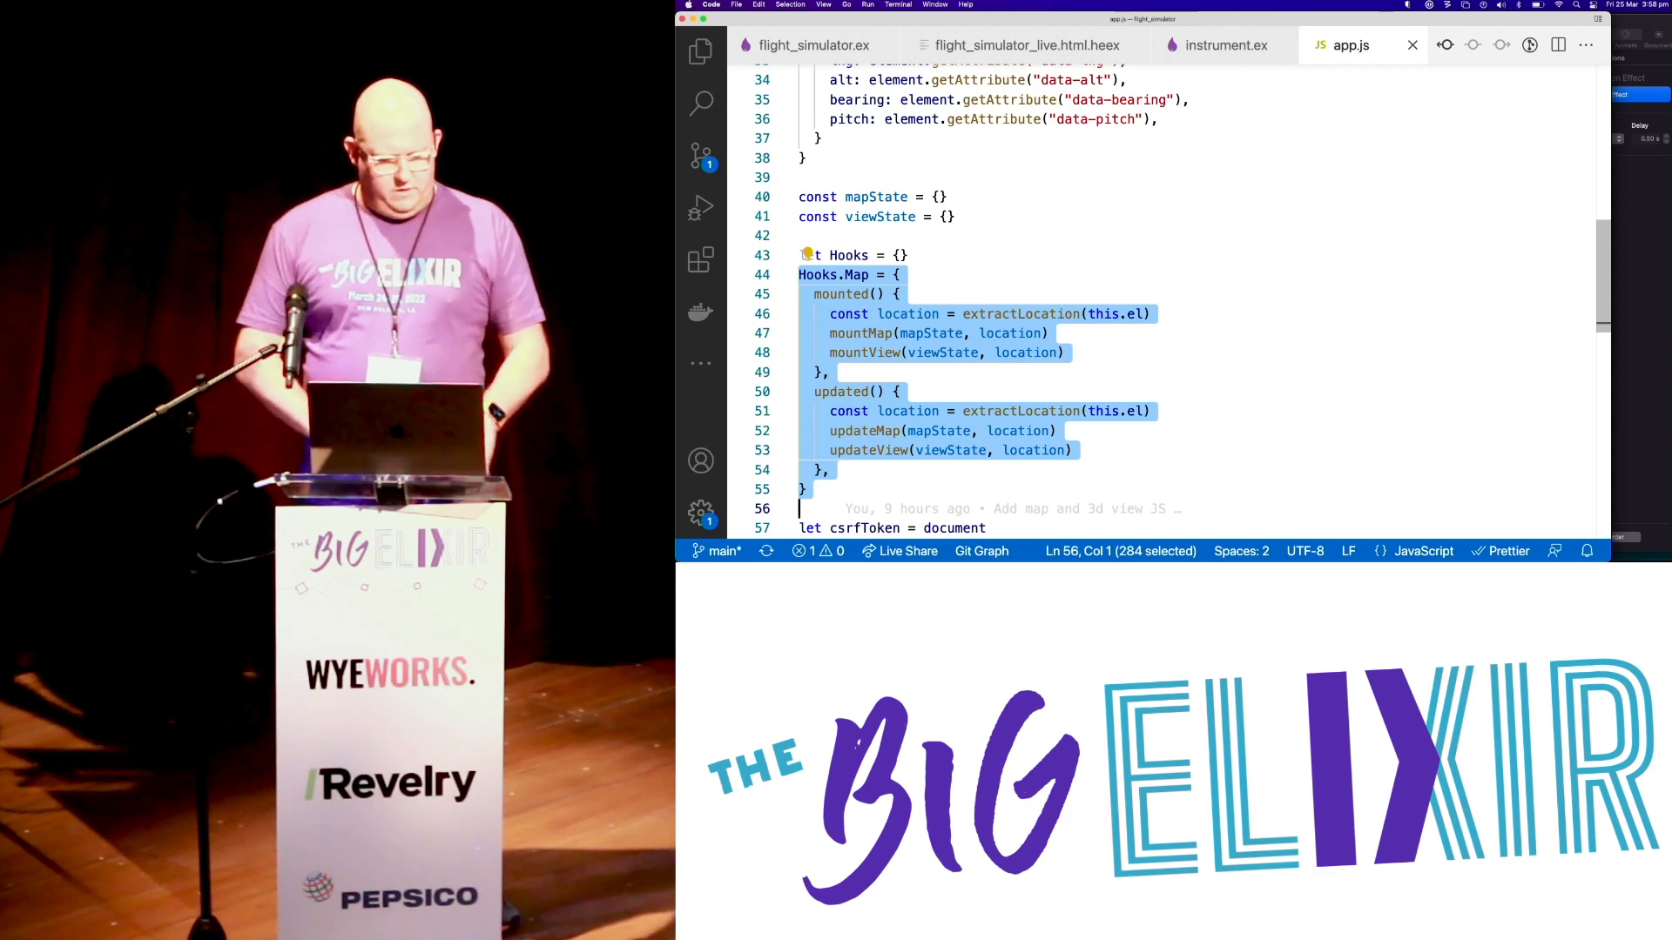
pyautogui.scroll(-3)
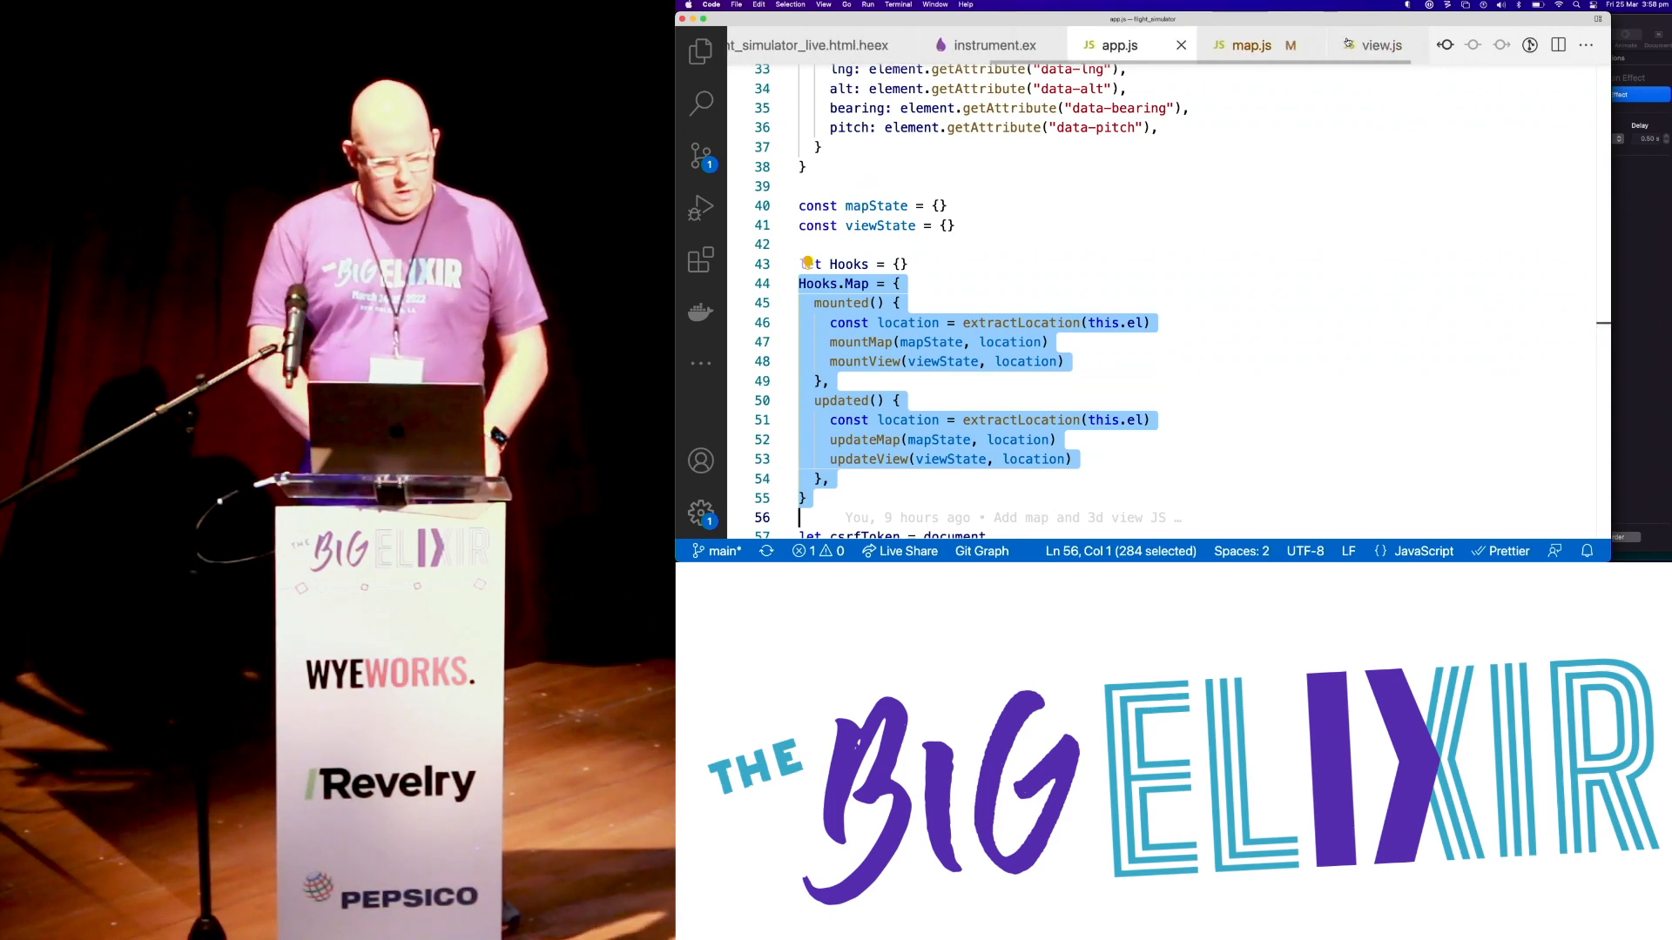
pyautogui.click(1252, 45)
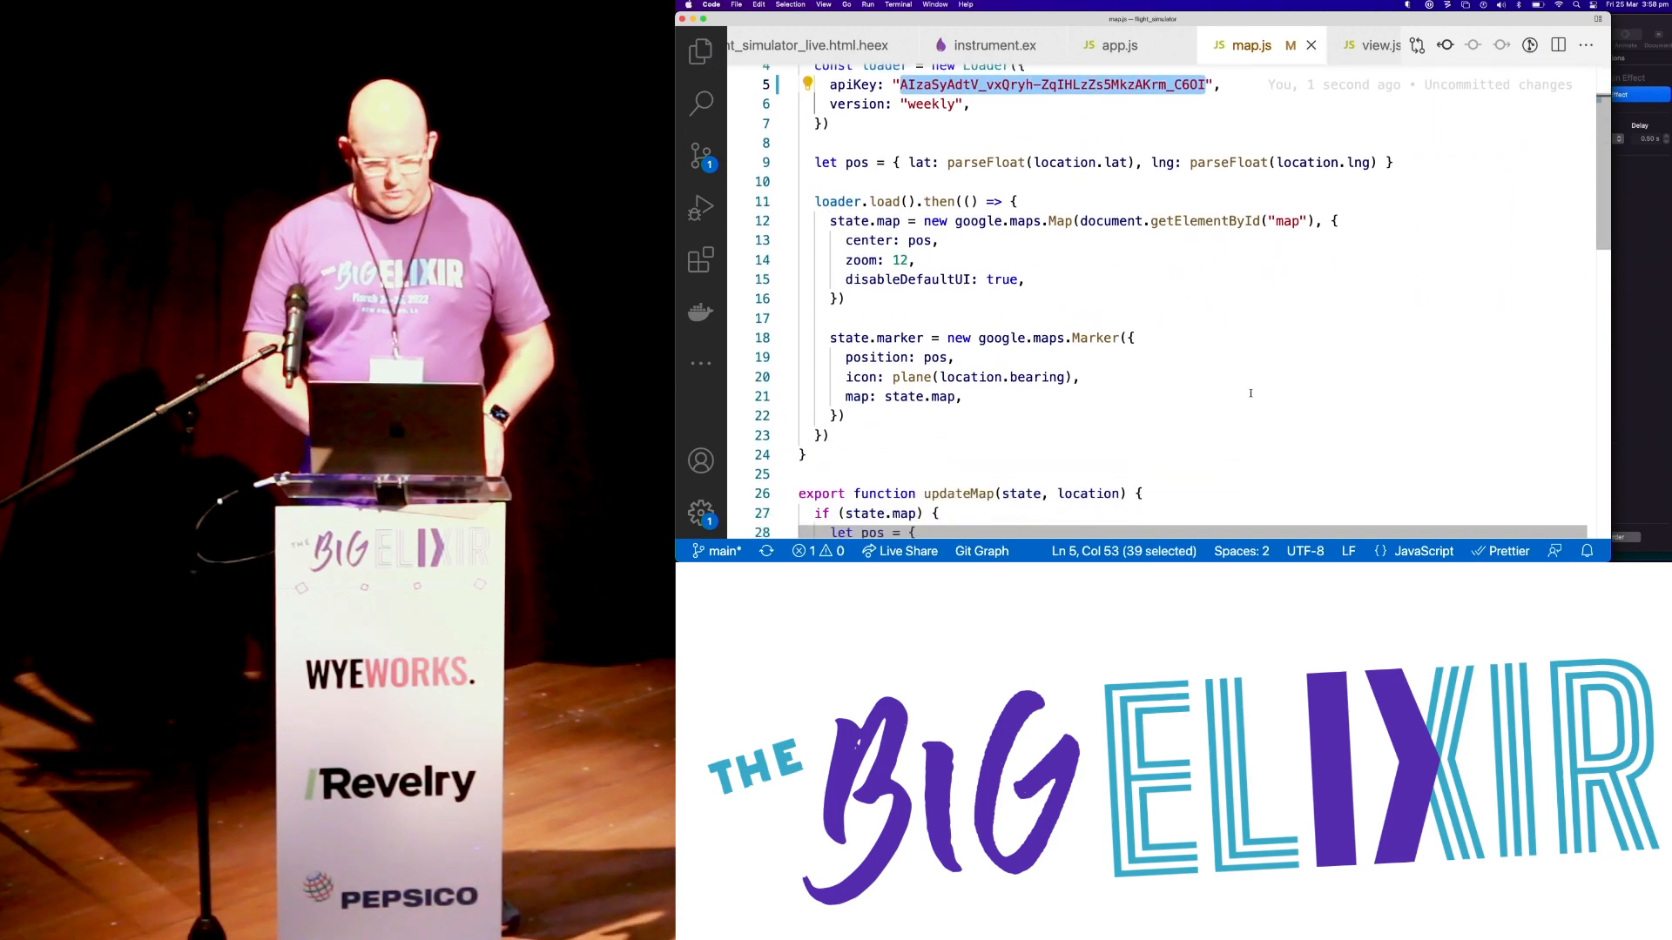
# - Scroll map.js from the Loader setup past updateMap to the plane icon helper
pyautogui.scroll(-3)
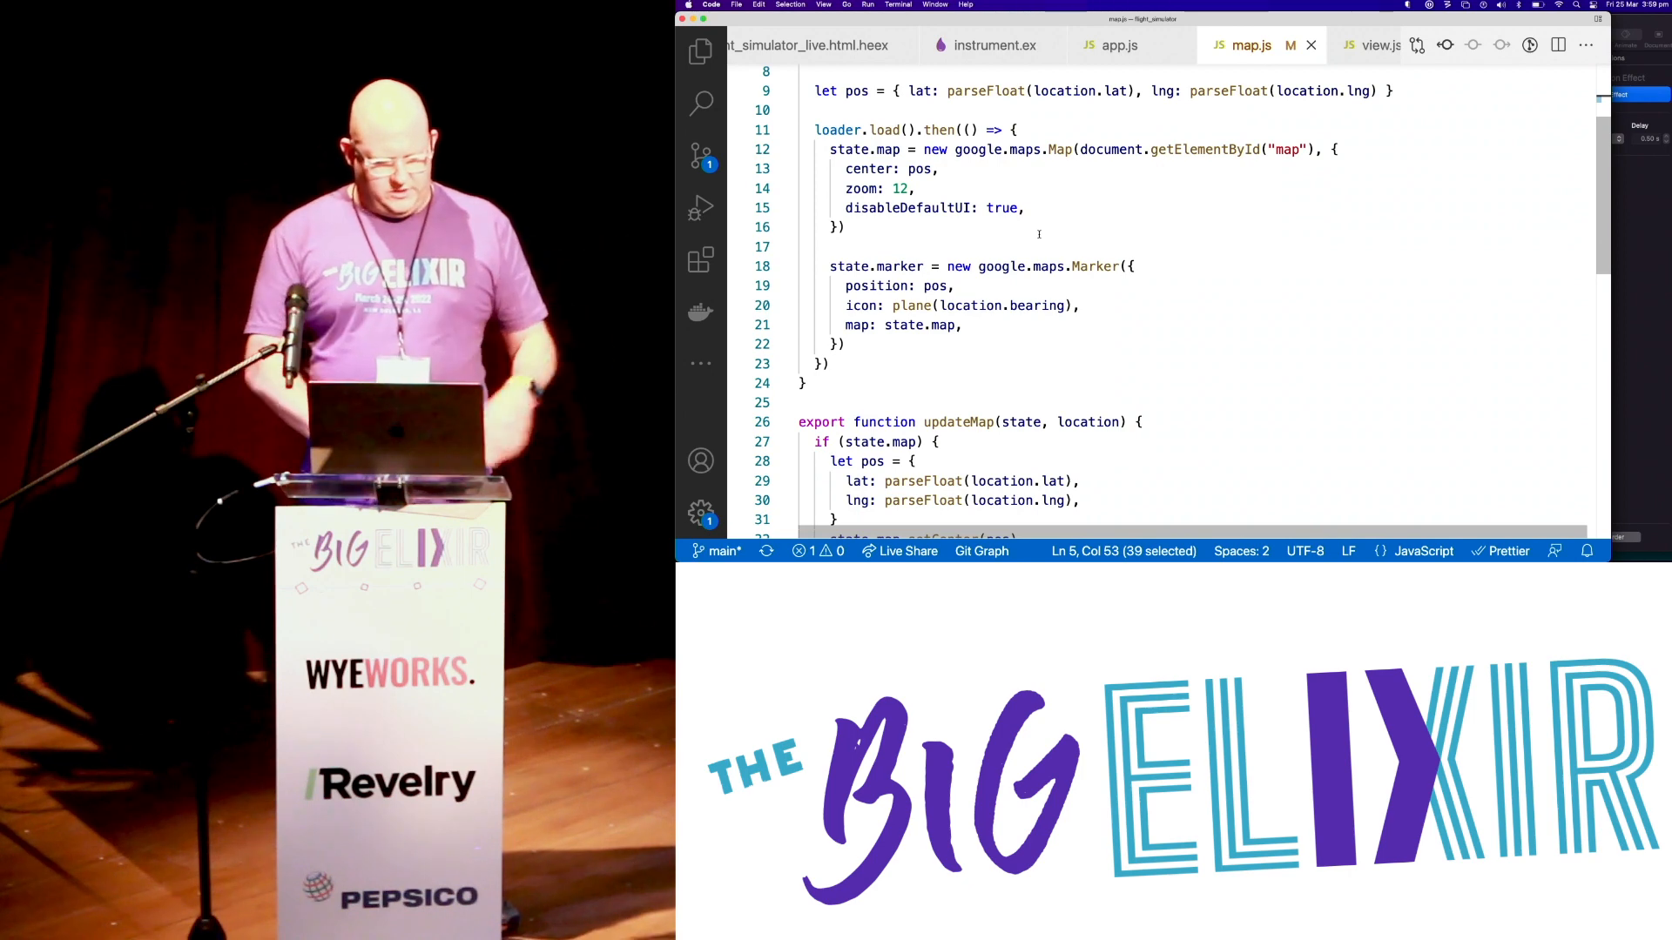
pyautogui.scroll(-3)
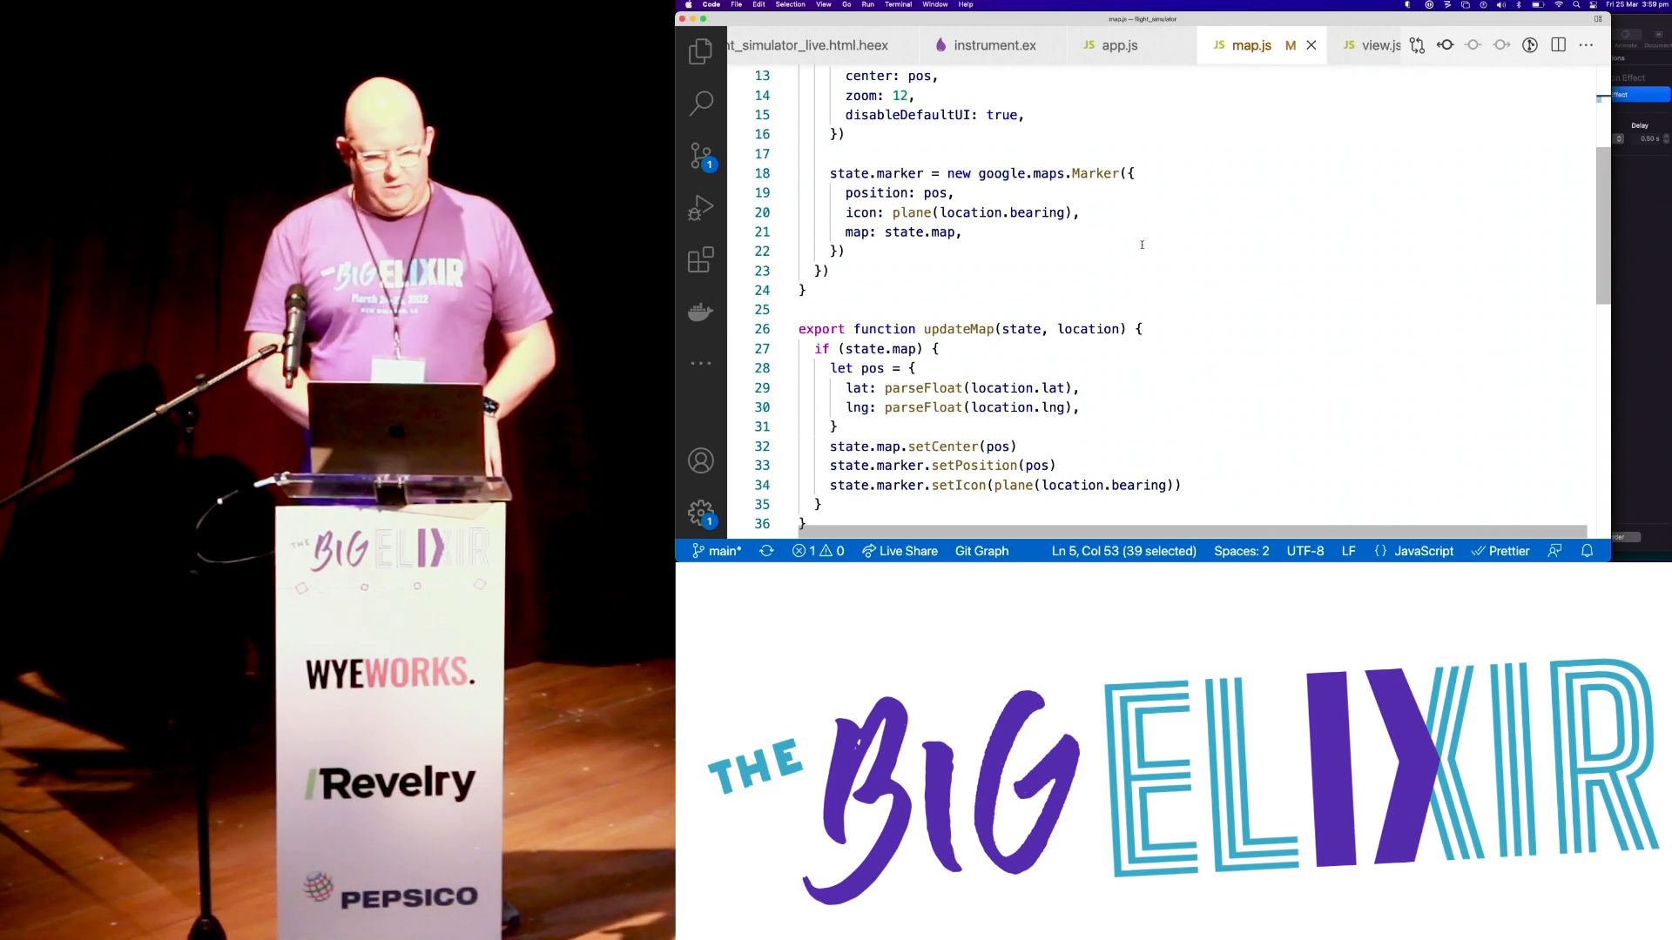
pyautogui.scroll(-3)
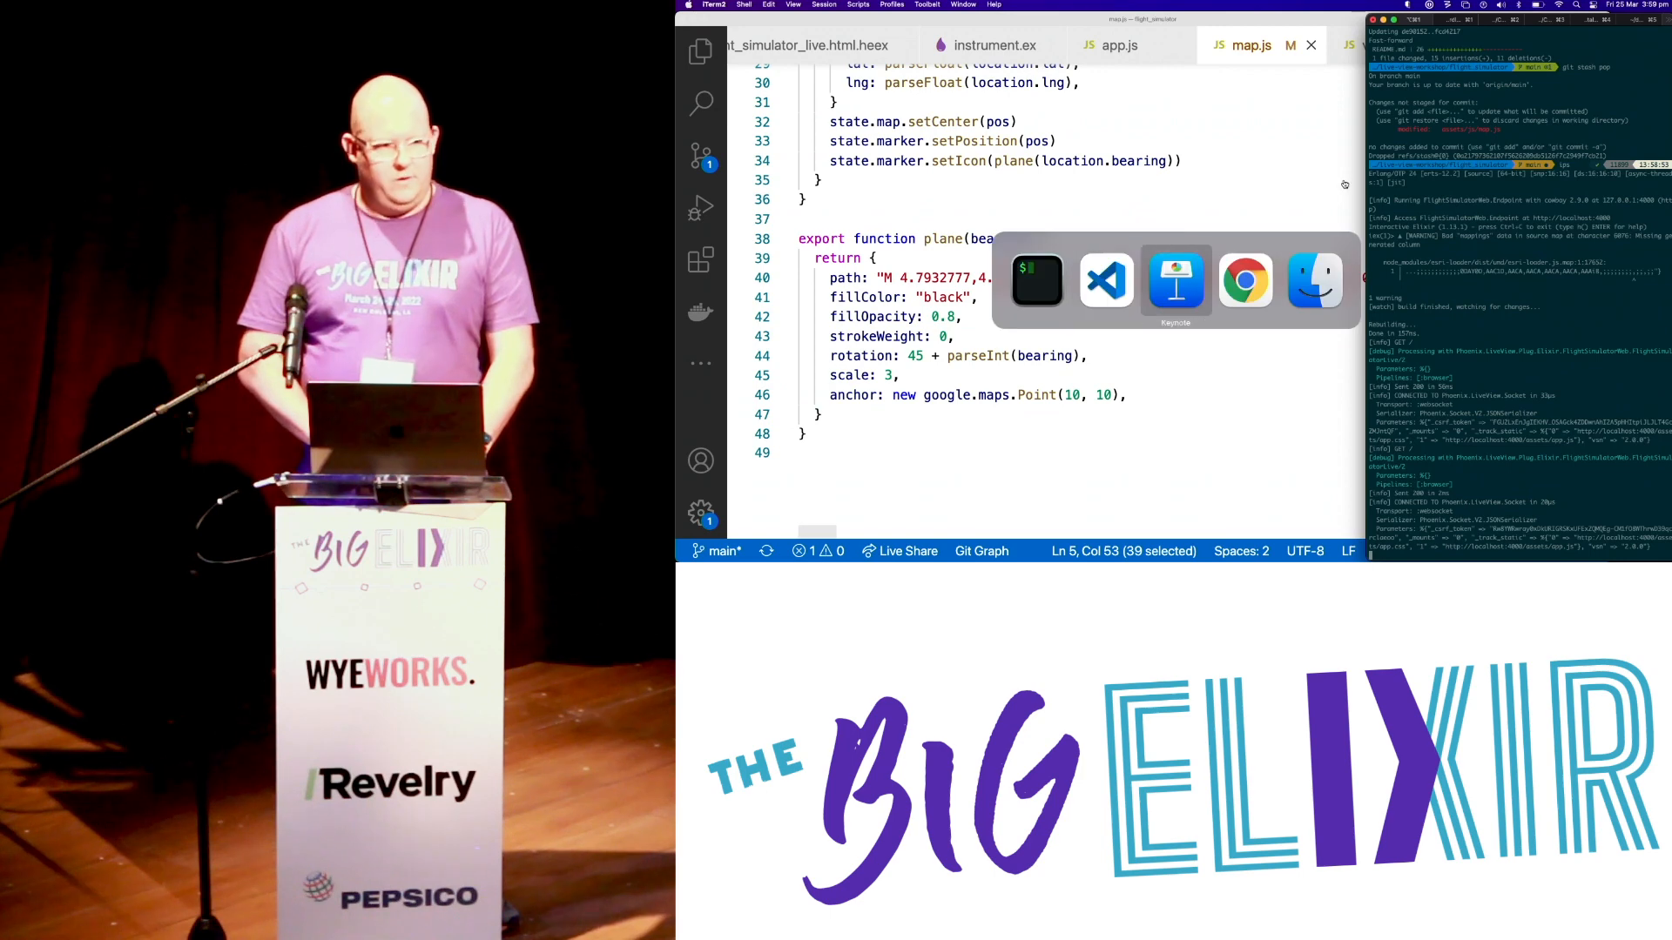
# - Bring Google Chrome forward showing the running flight simulator with horizon, compass, map and 3D view
pyautogui.click(1245, 279)
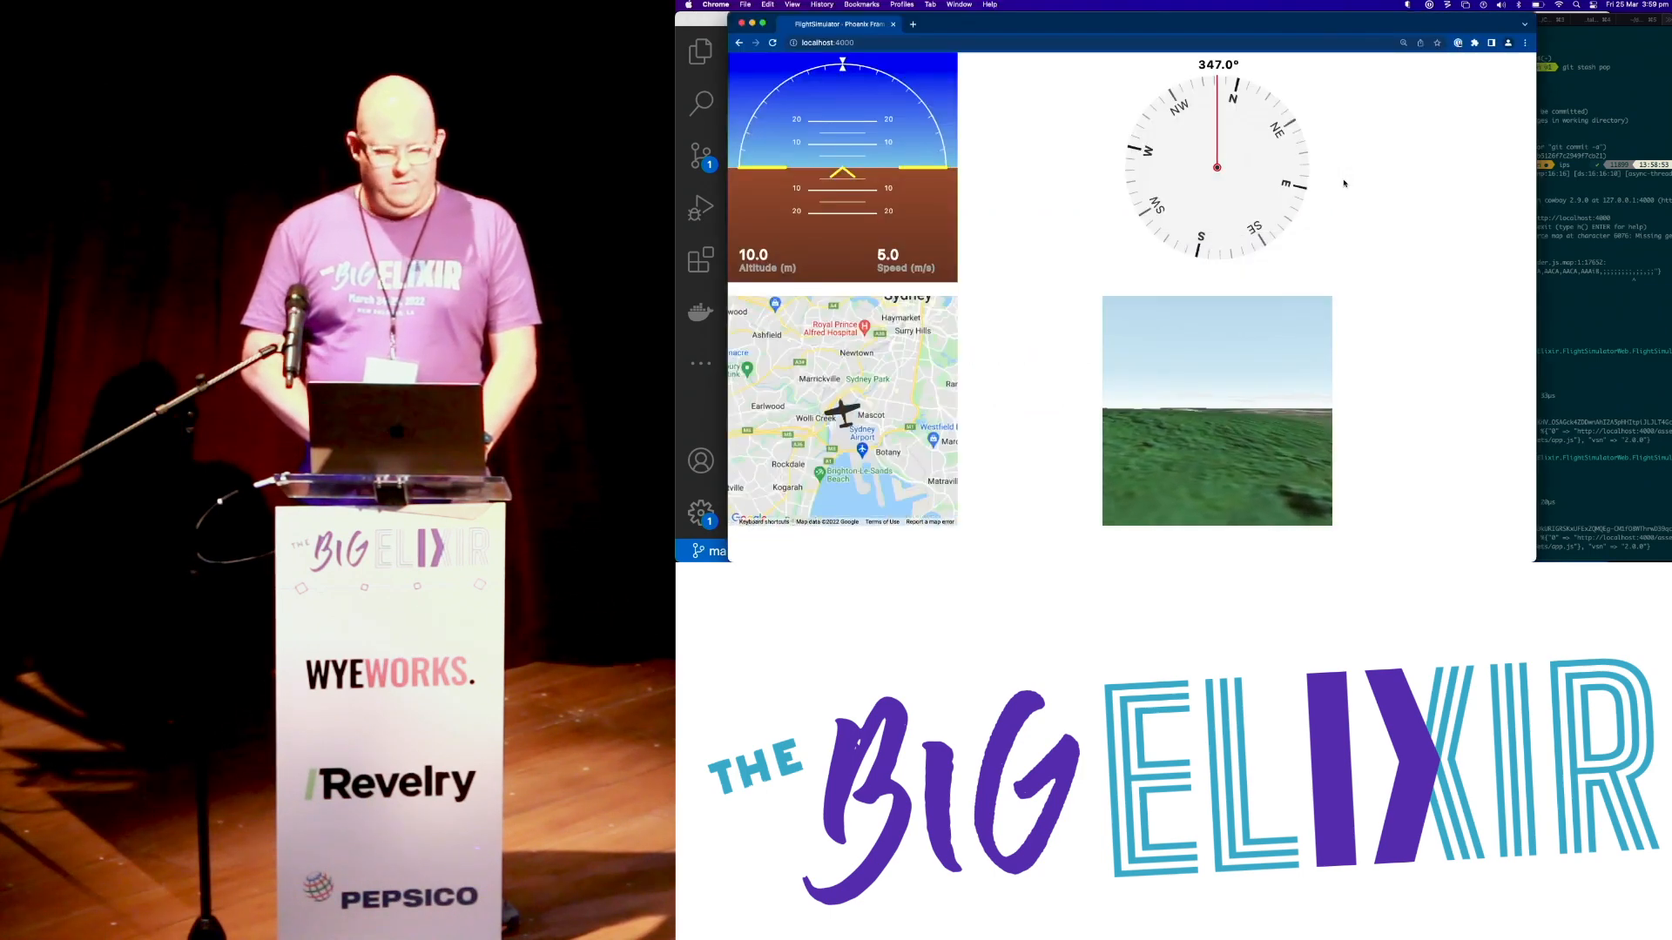